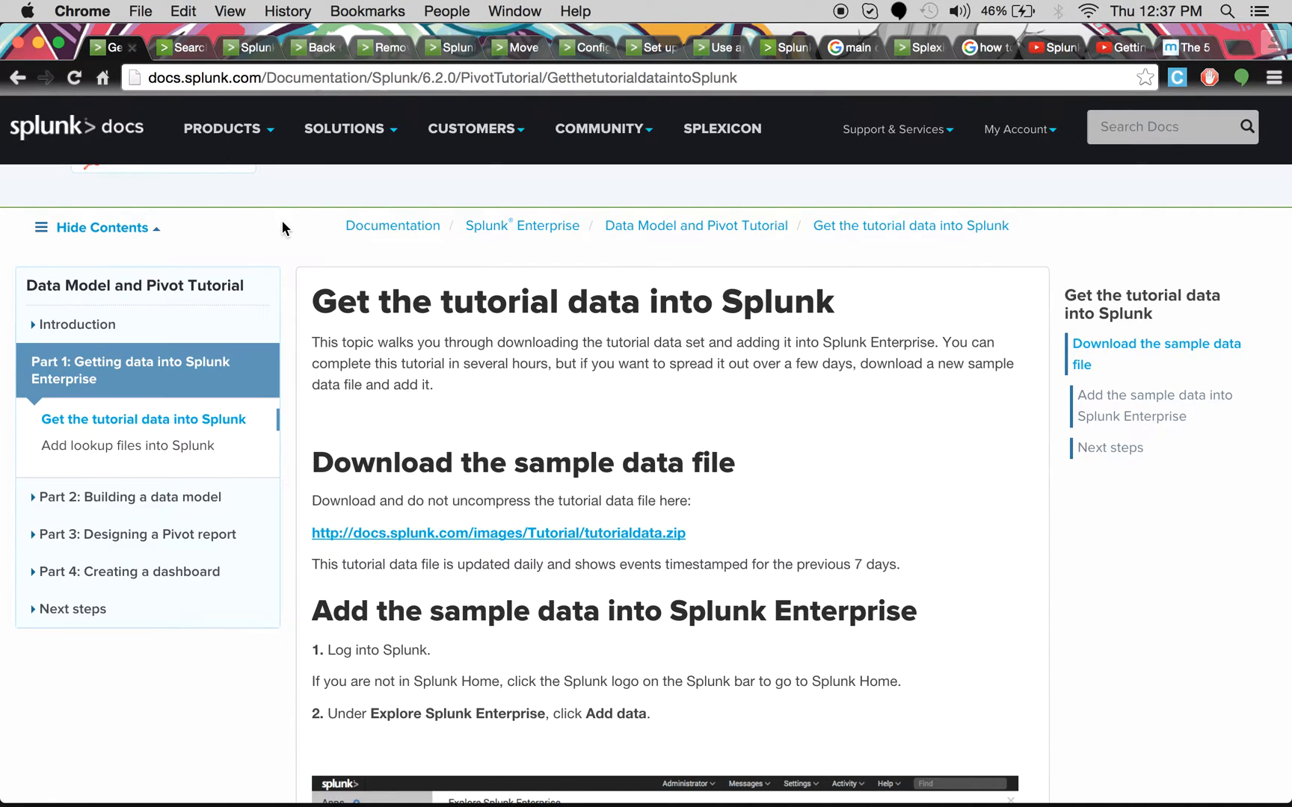
Download tutorialdata.zip from the 'Download the sample data file' link in Splunk Docs
scroll(down, 3)
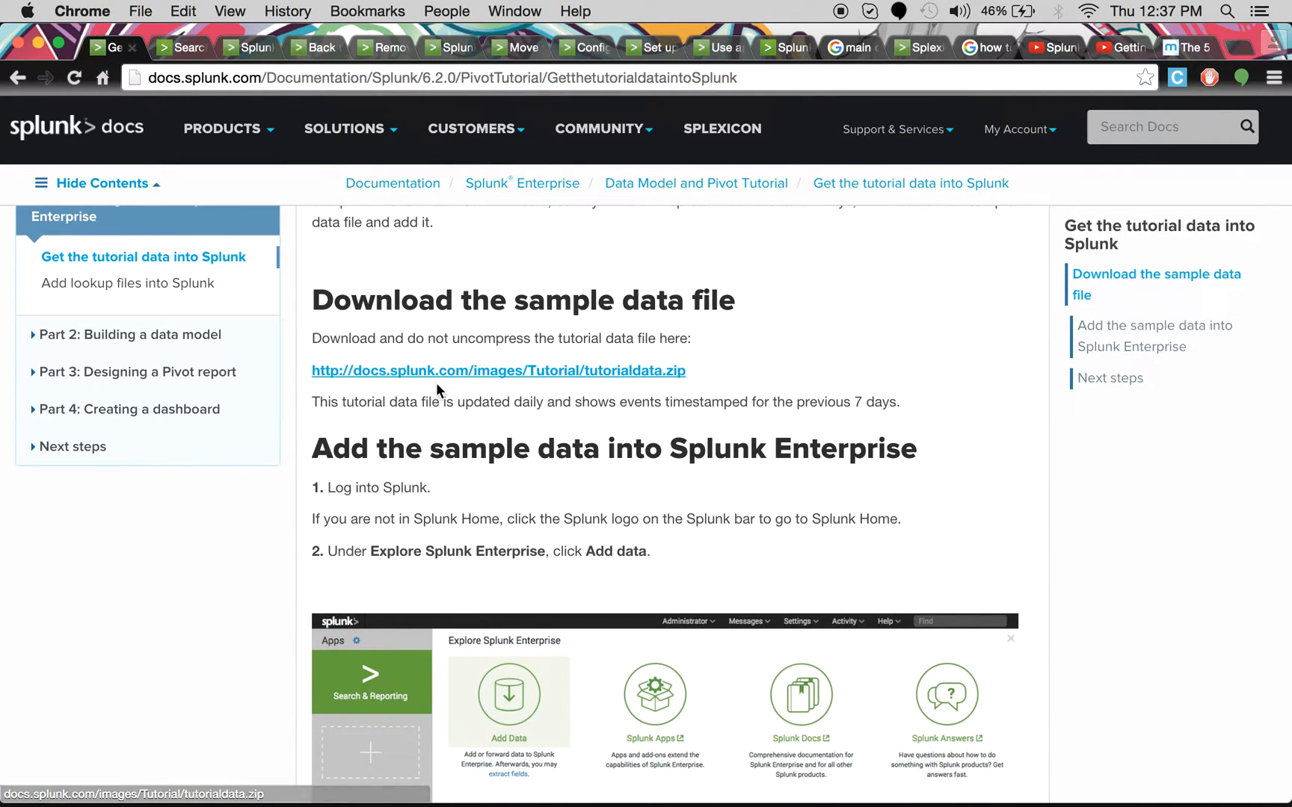
mouse_move(460, 382)
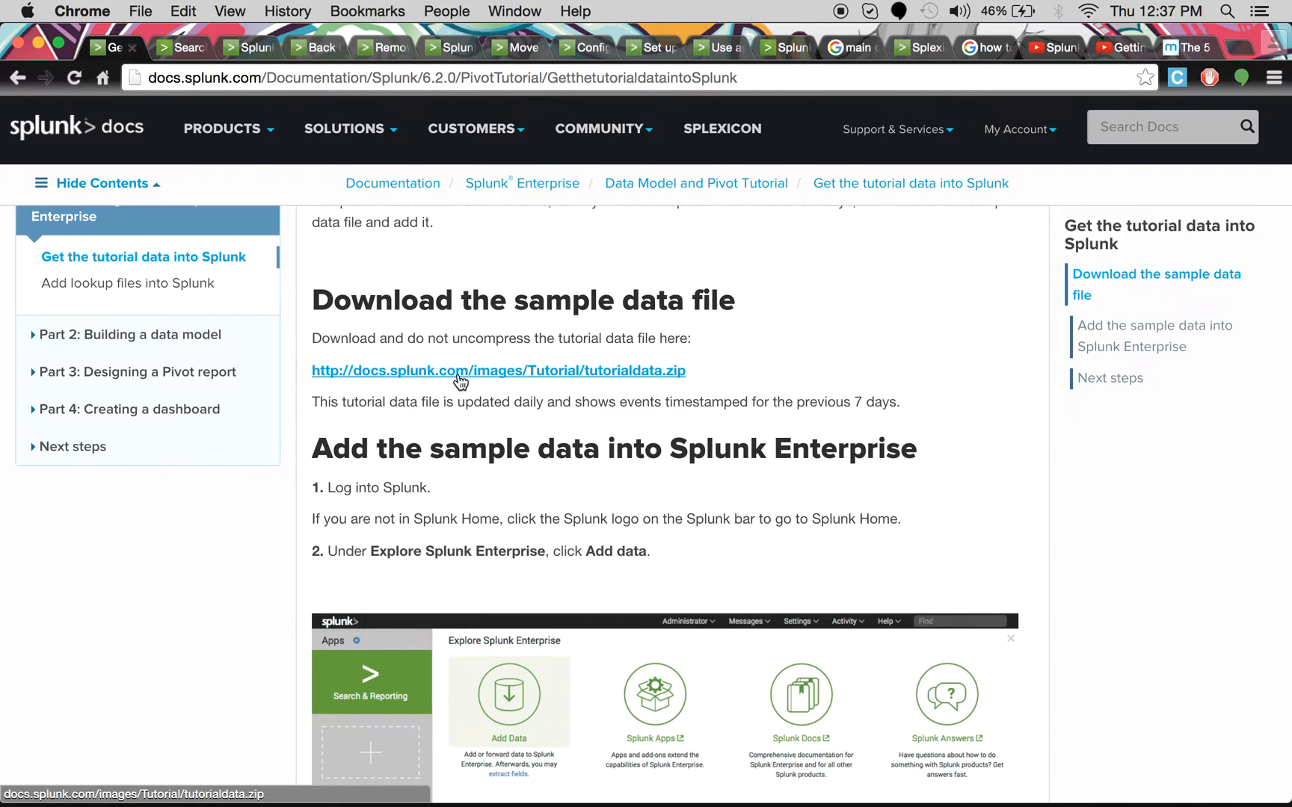
click(498, 371)
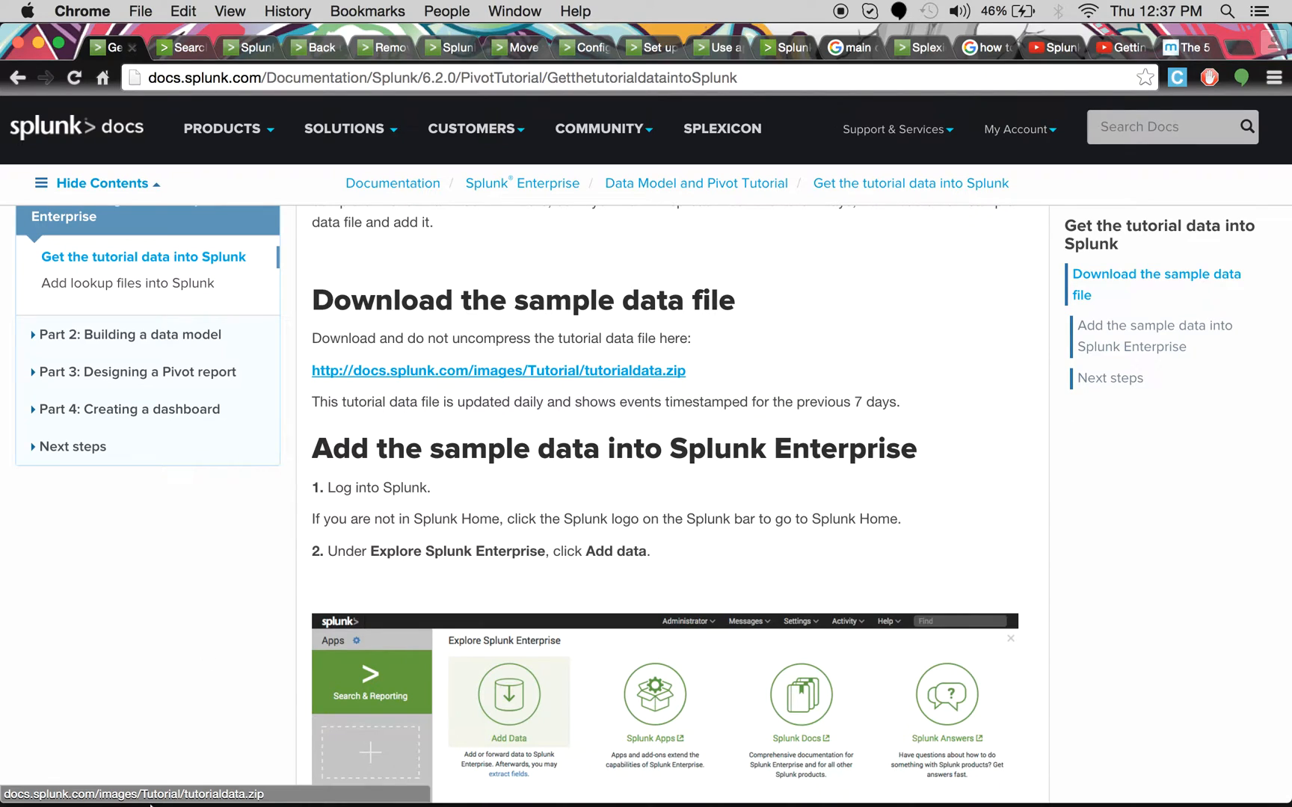
click(498, 370)
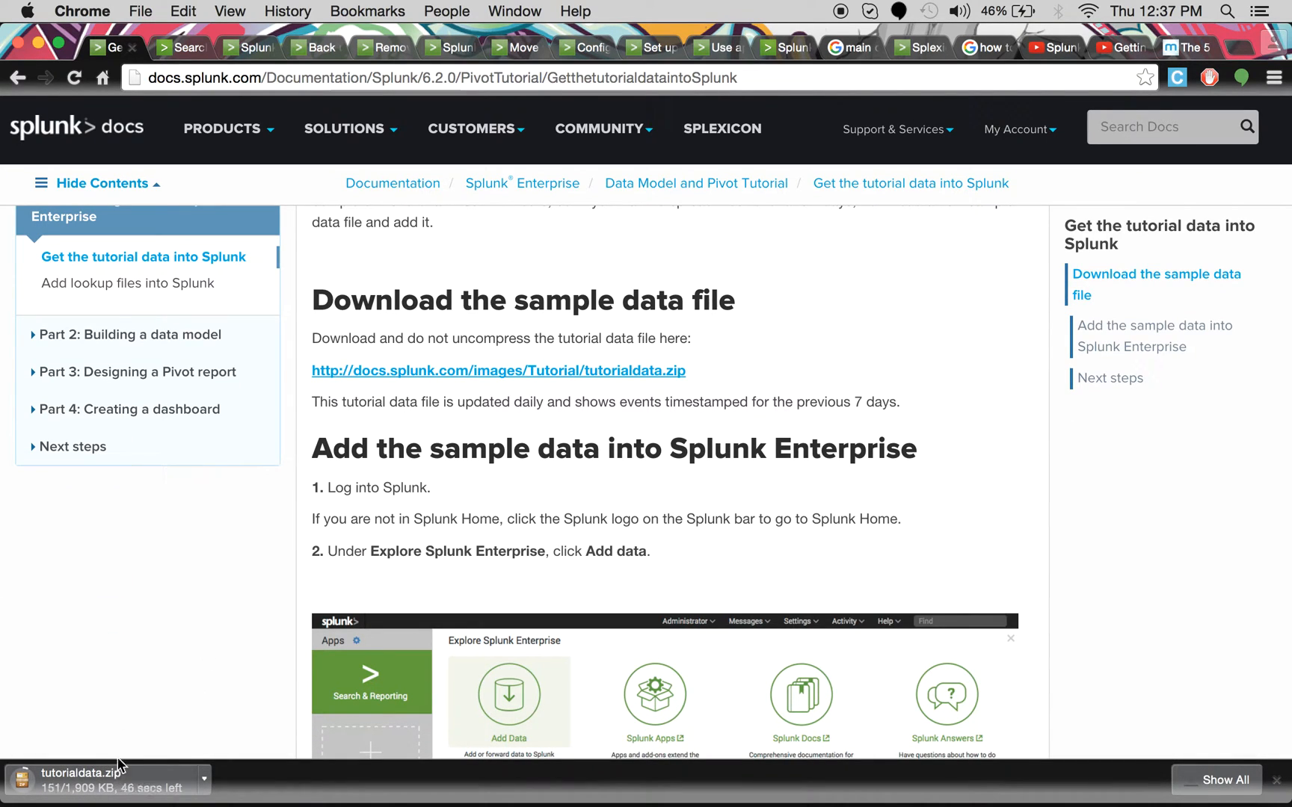
mouse_move(172, 706)
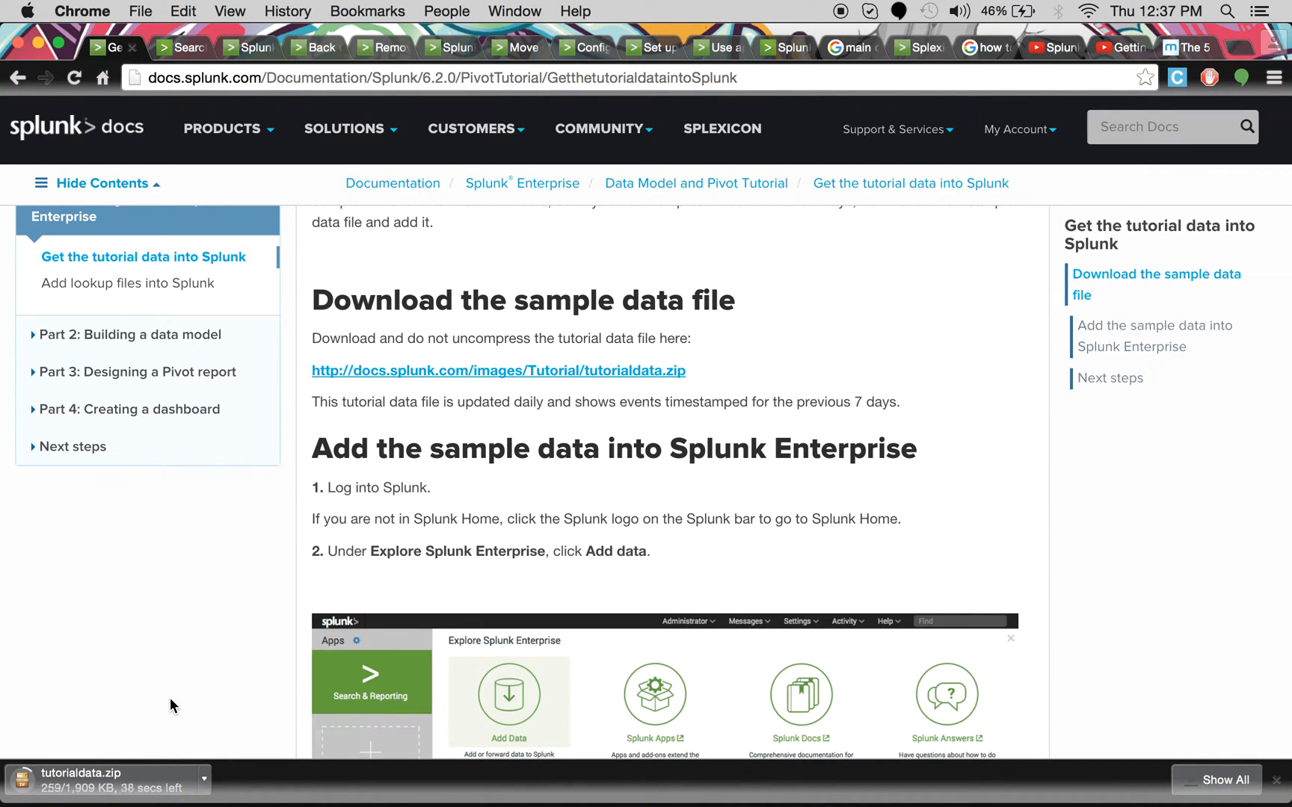
mouse_move(249, 652)
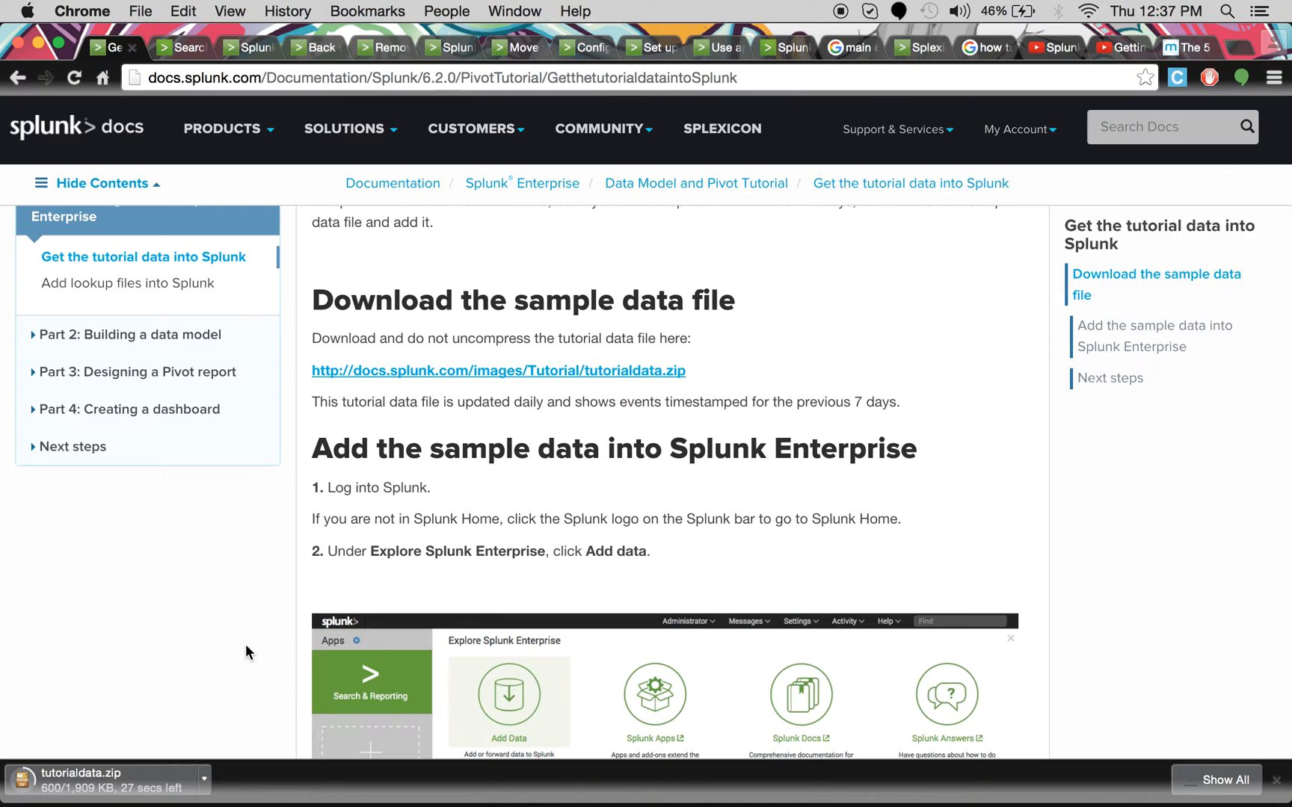
mouse_move(173, 663)
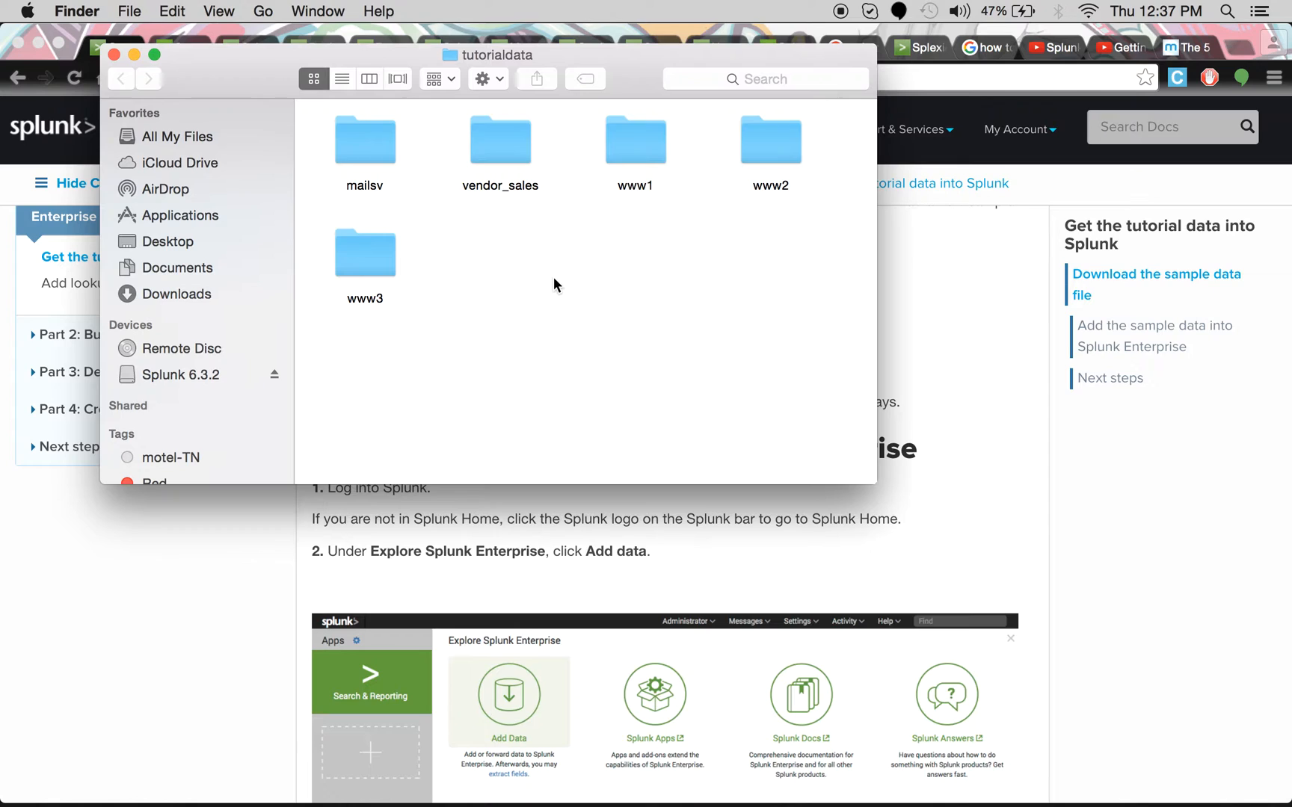
View secure.log from Downloads > tutorialdata > www3 in Console
click(177, 294)
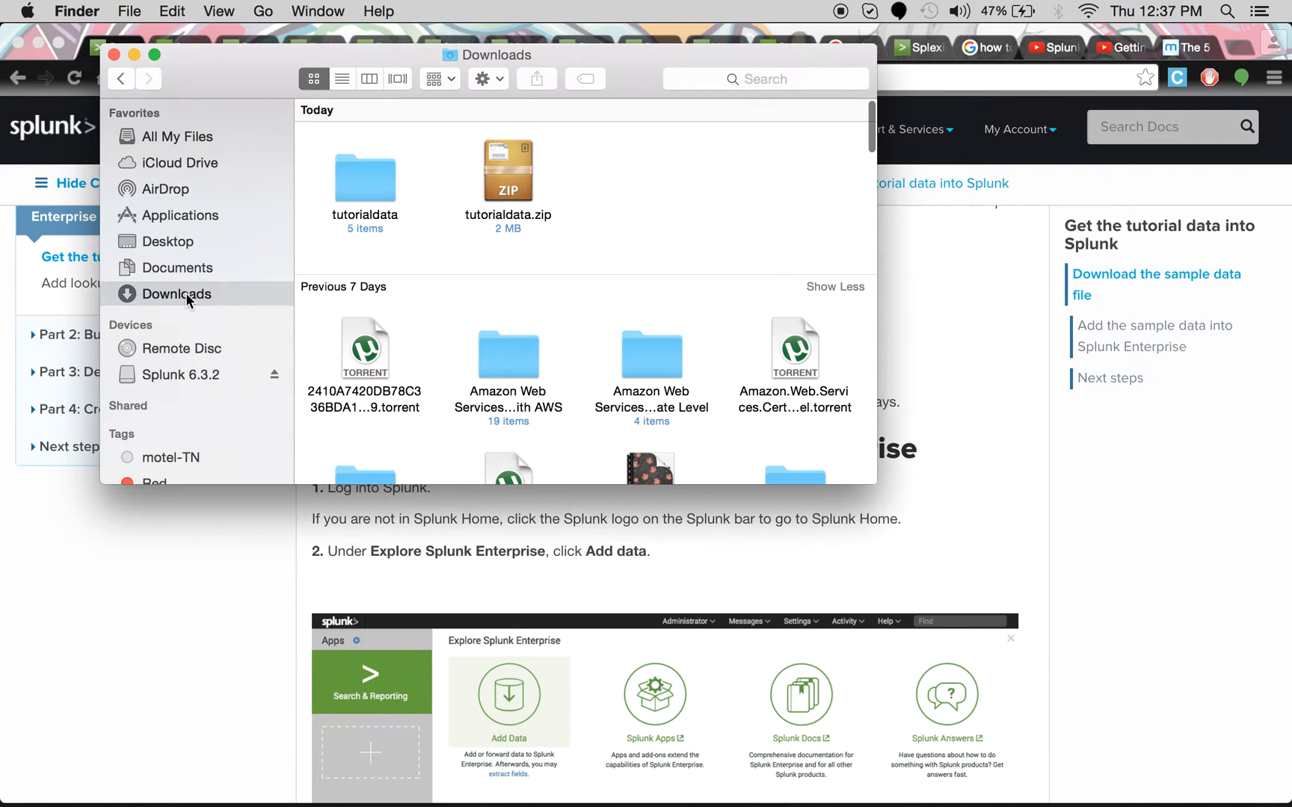
mouse_move(437, 183)
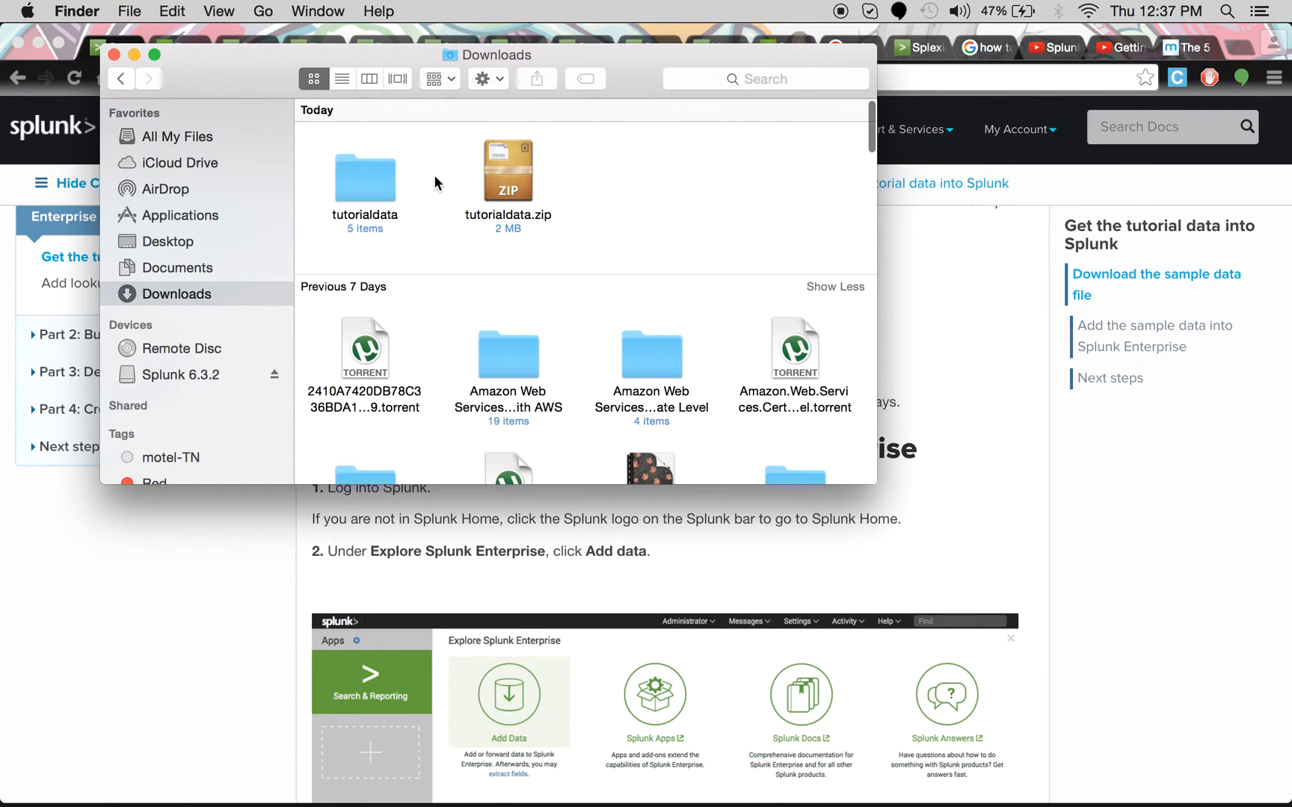
double_click(364, 169)
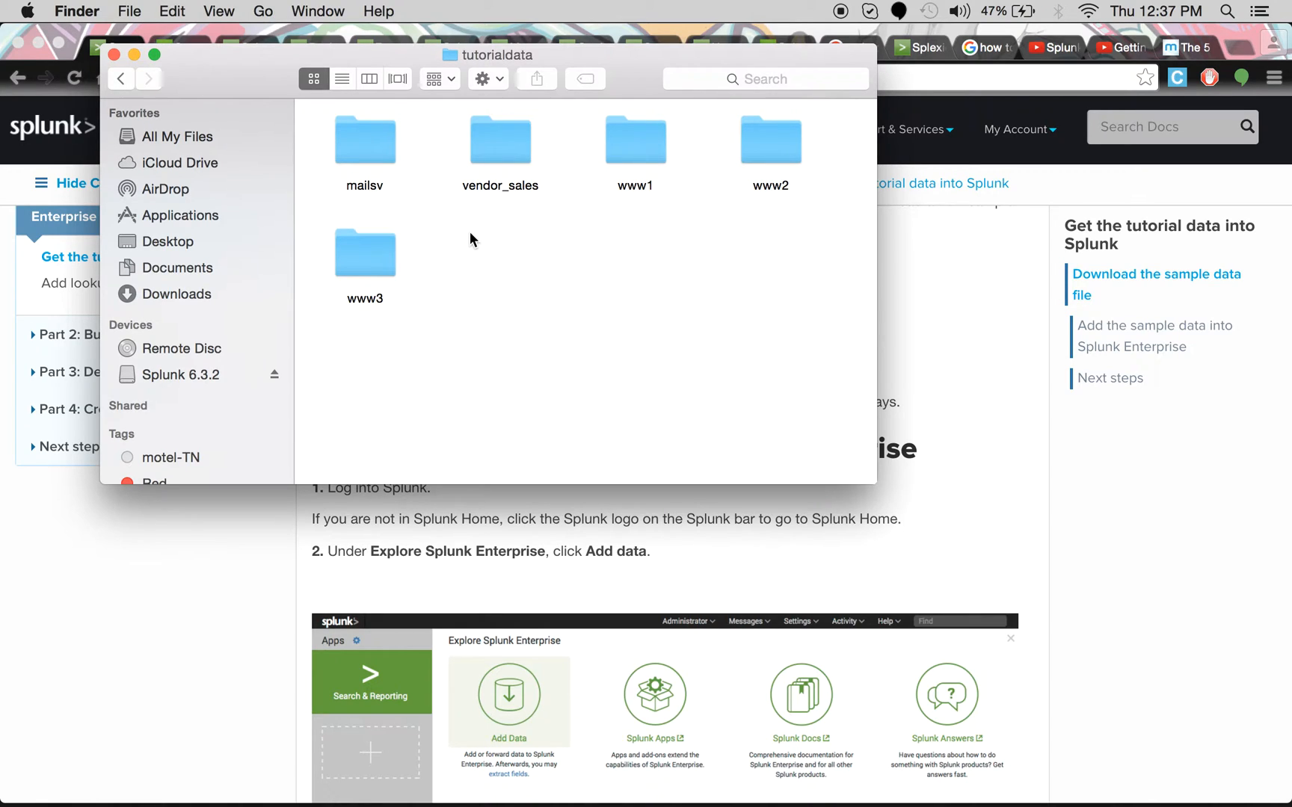
mouse_move(387, 257)
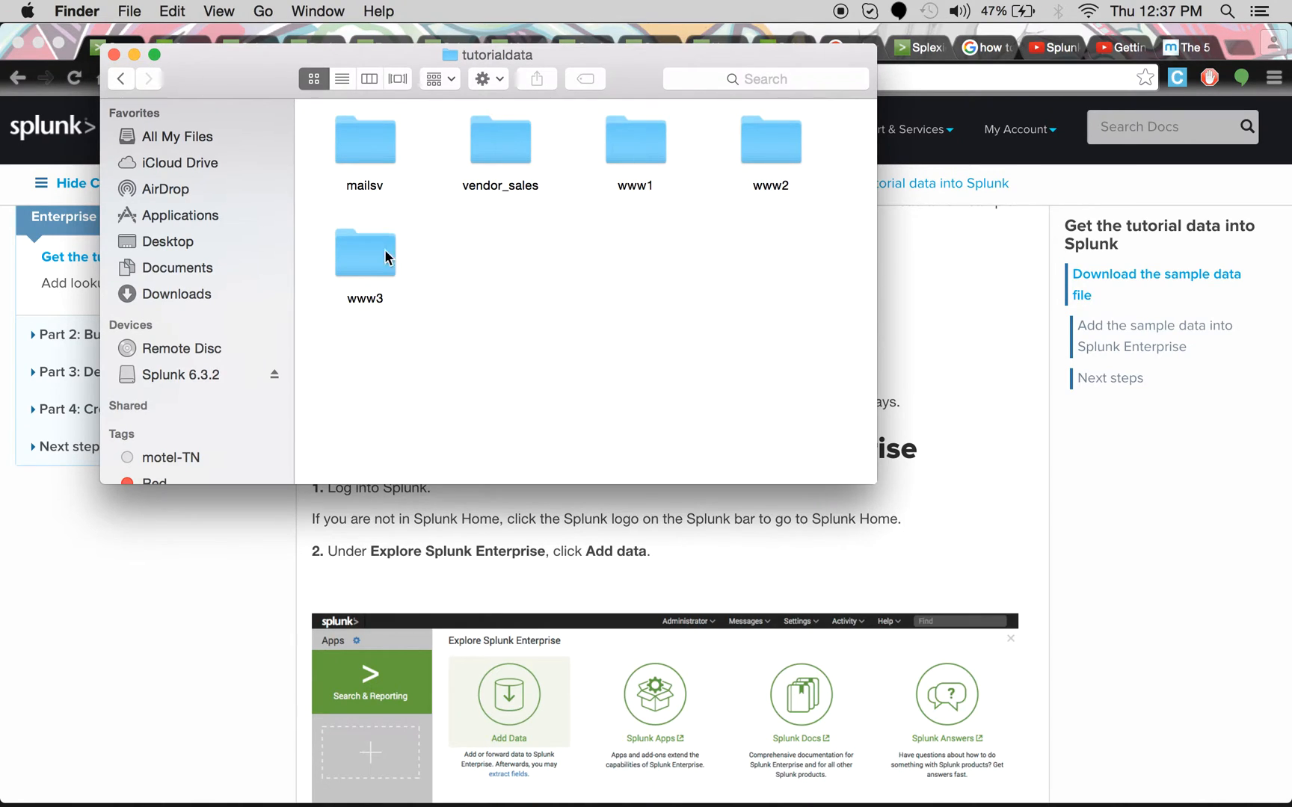
double_click(364, 252)
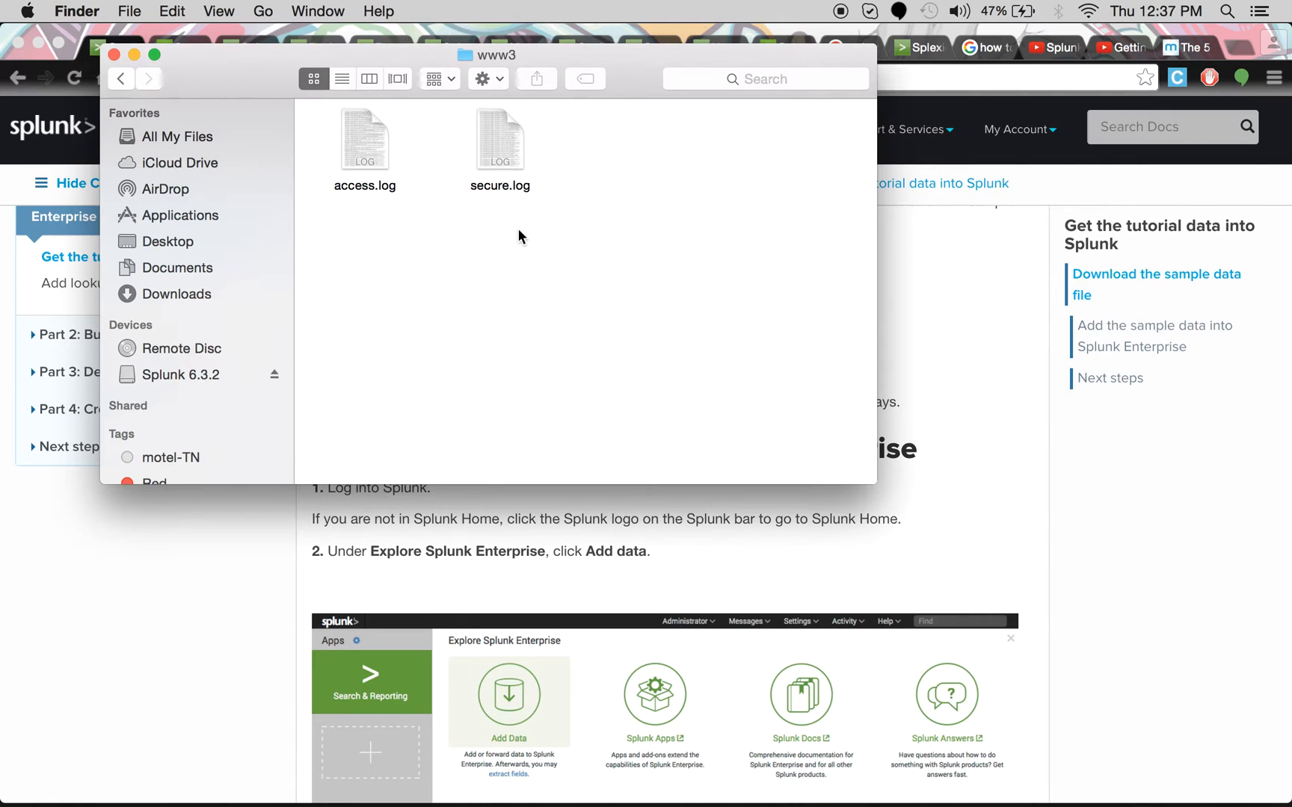
double_click(499, 137)
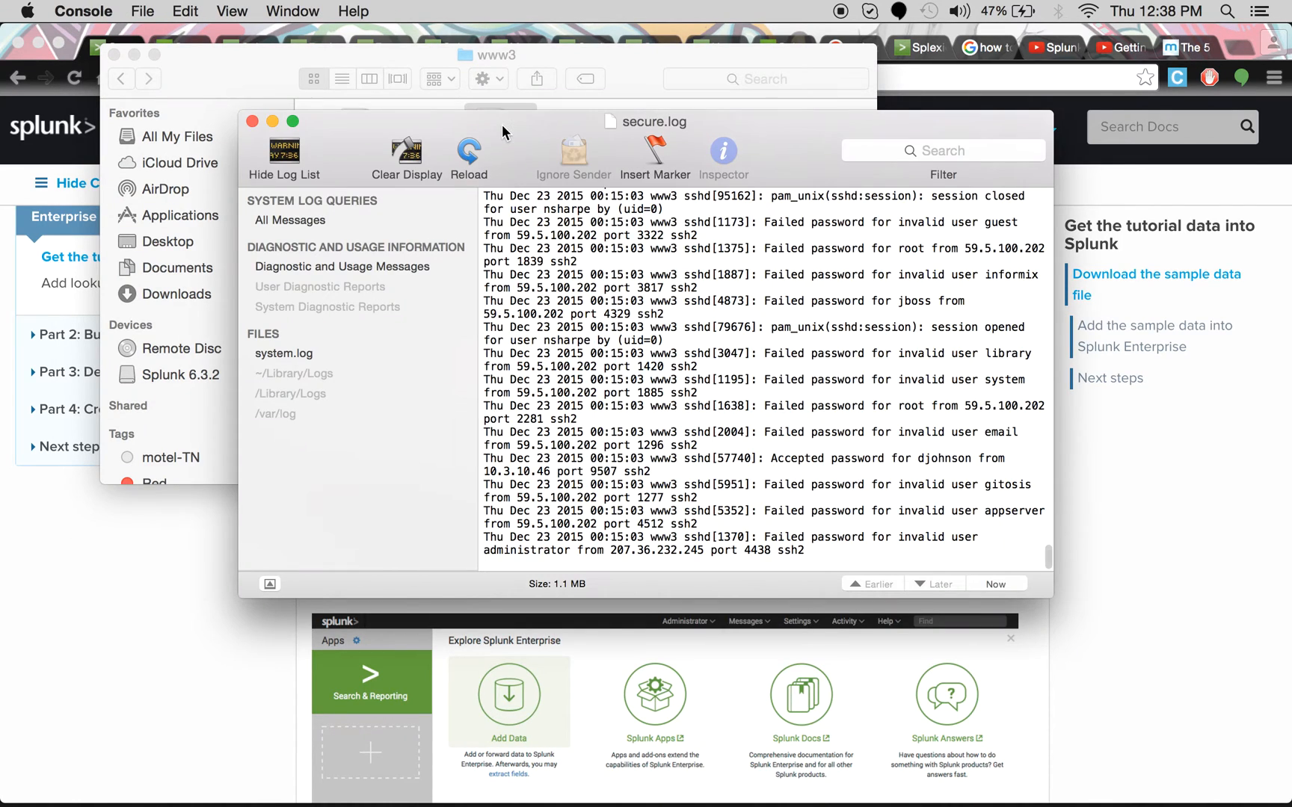
scroll(up, 3)
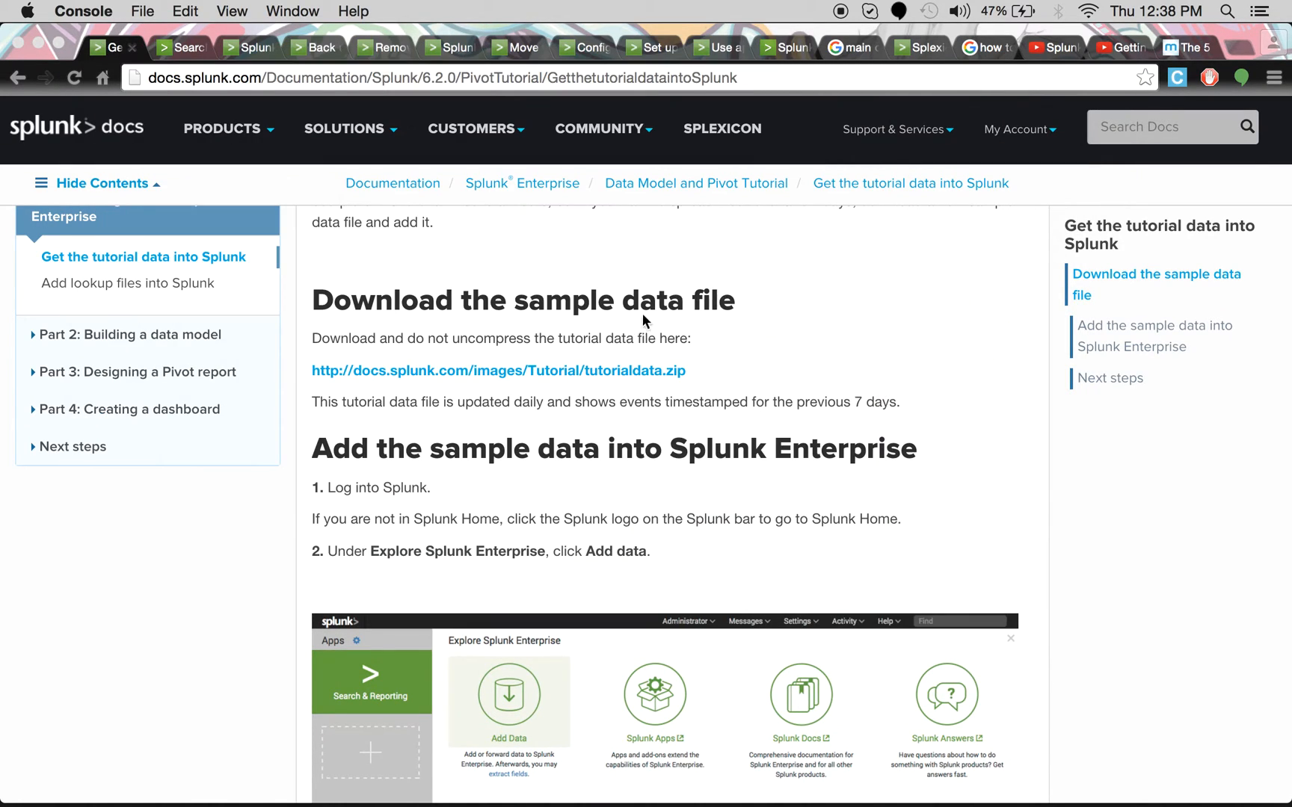
From Splunk Settings > Add Data, choose to upload a file from this computer
click(172, 47)
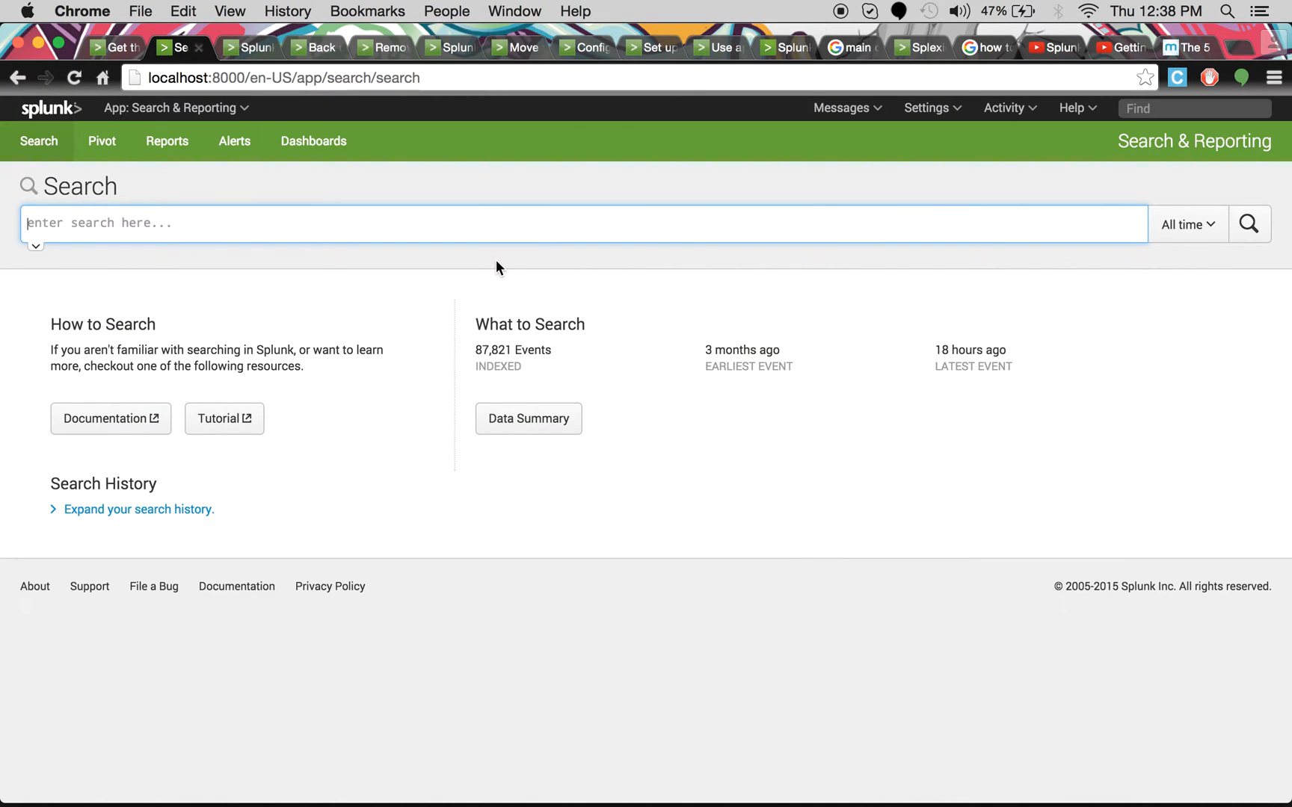
mouse_move(879, 139)
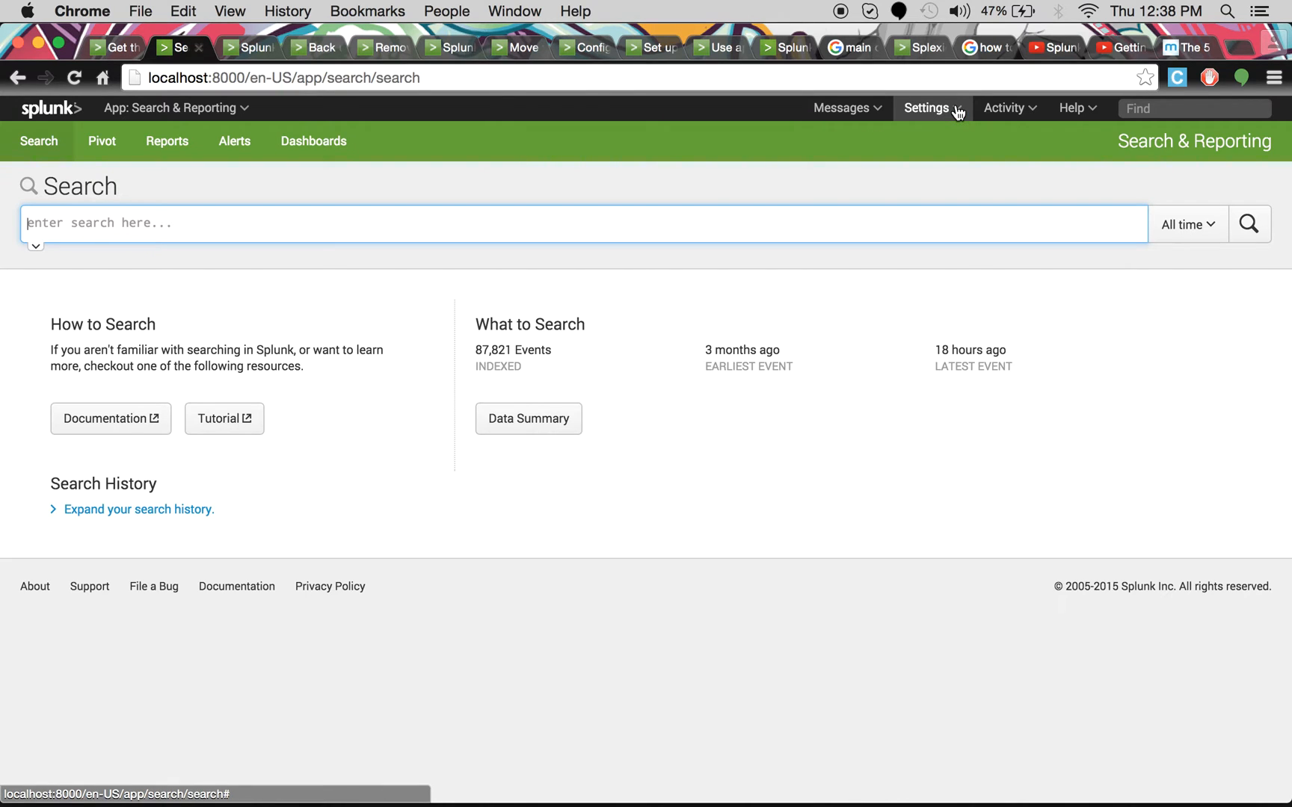
click(927, 107)
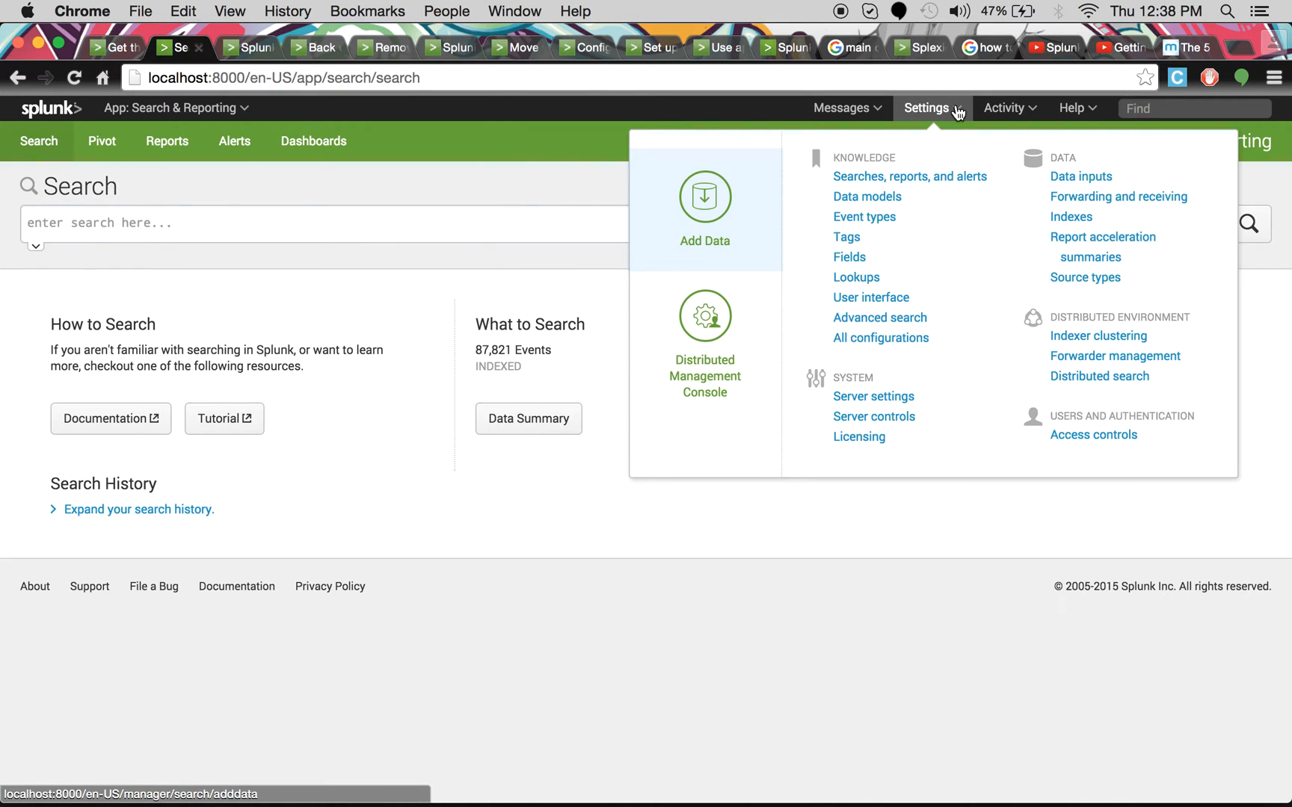
mouse_move(704, 209)
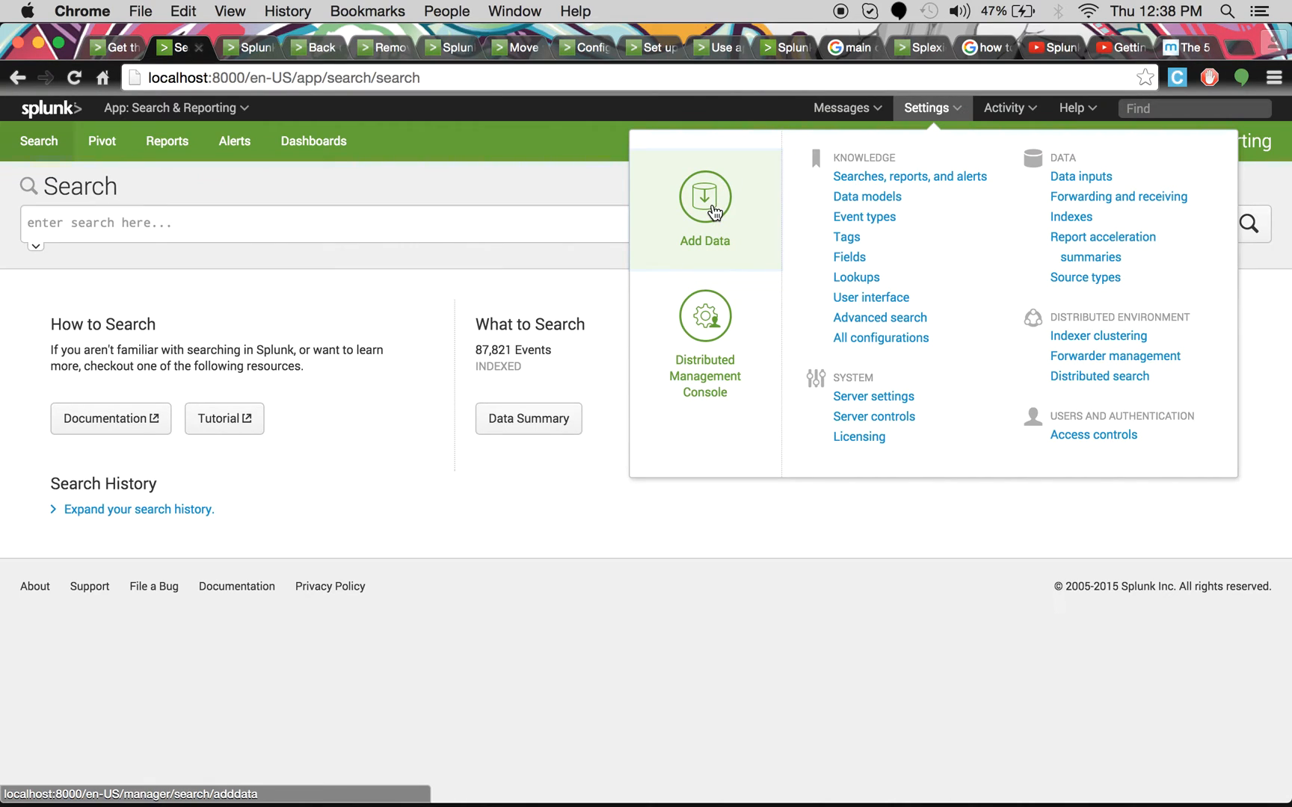
click(704, 197)
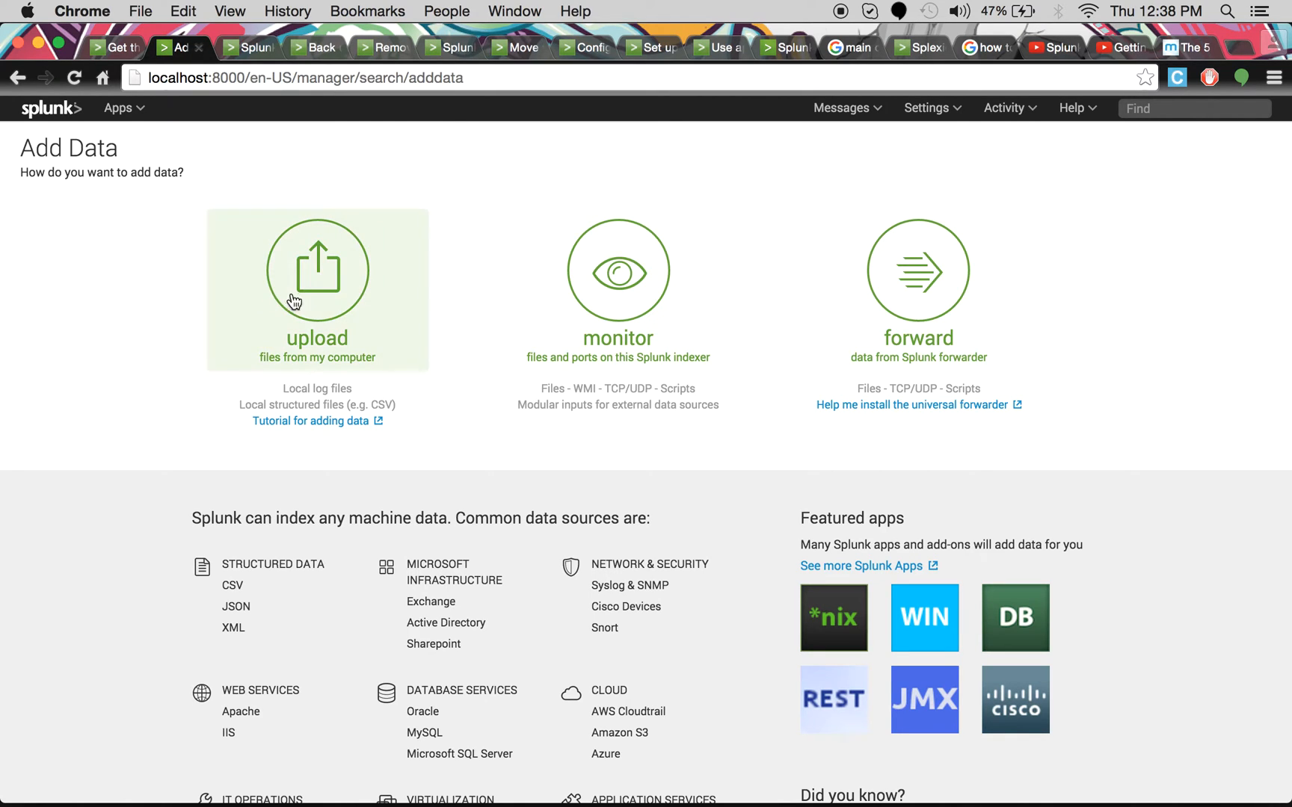
mouse_move(858, 307)
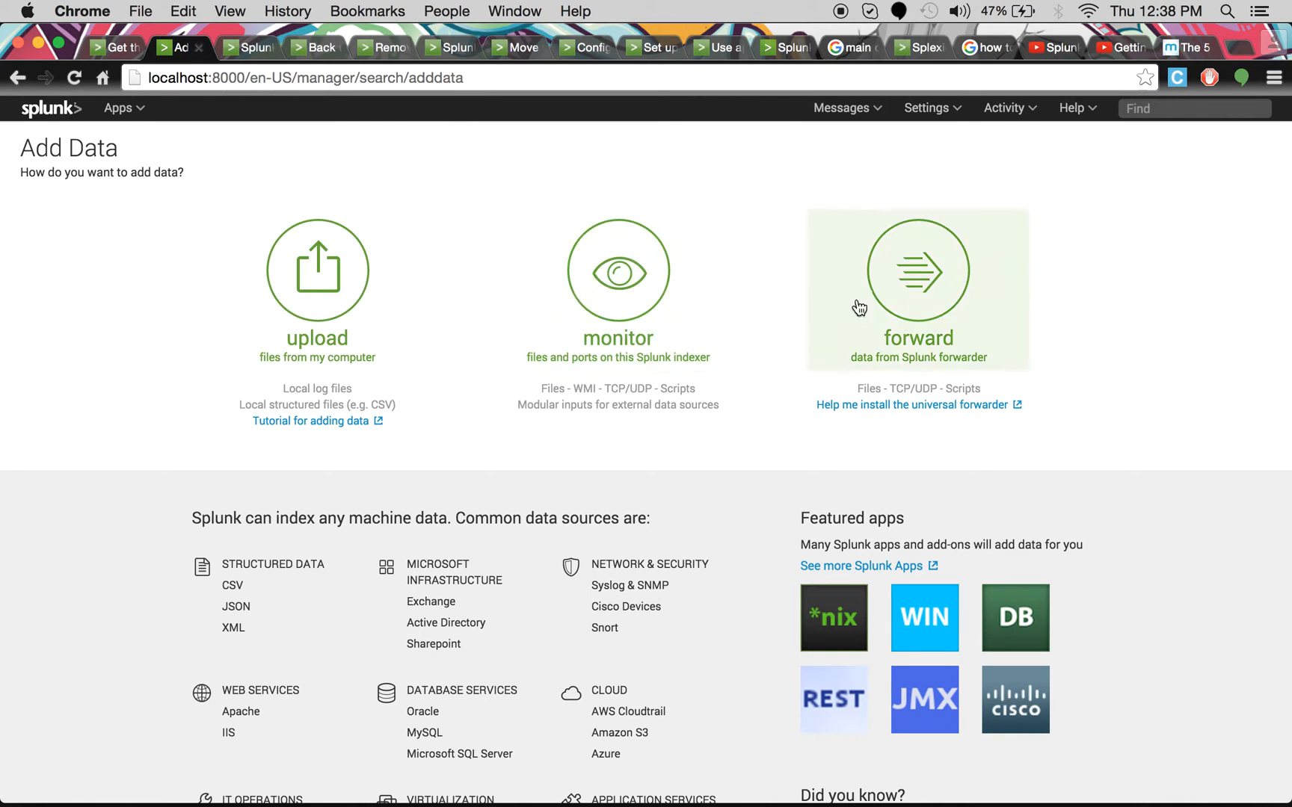
mouse_move(346, 264)
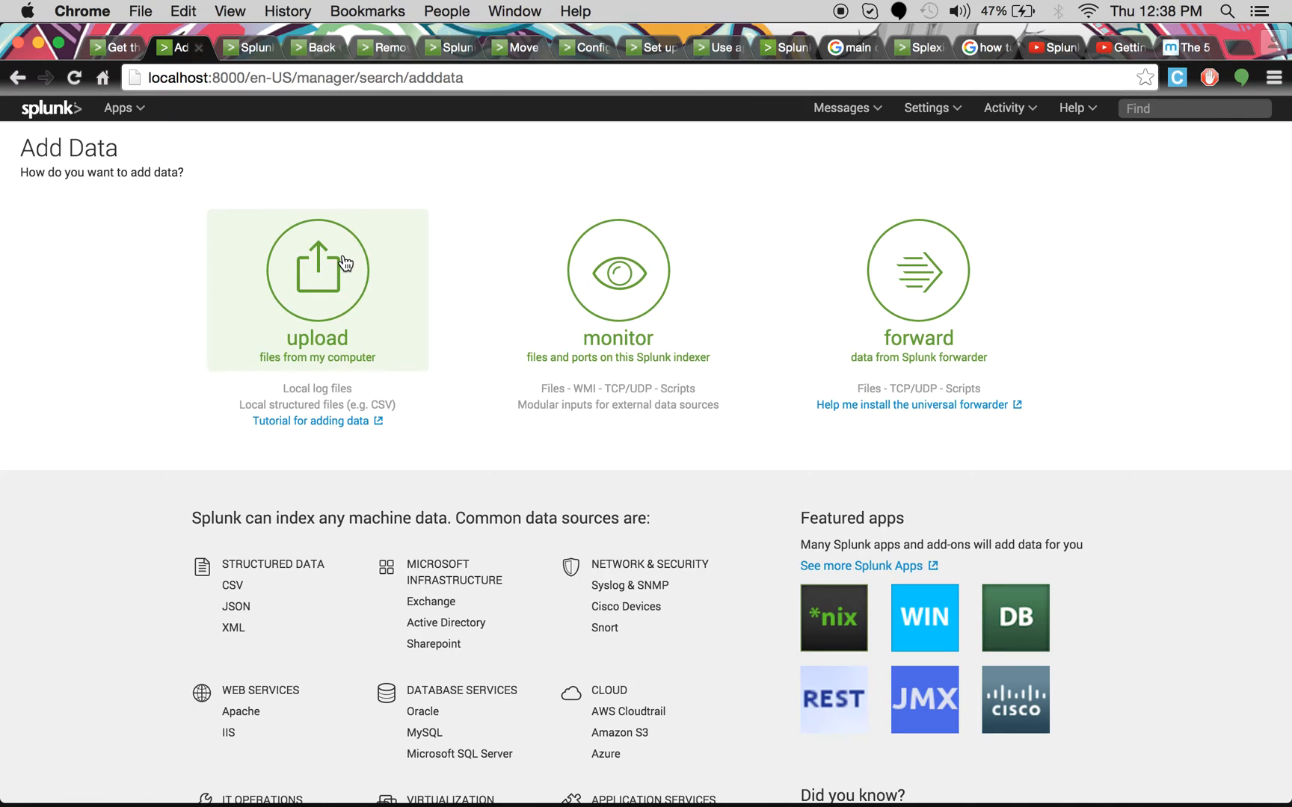
click(315, 272)
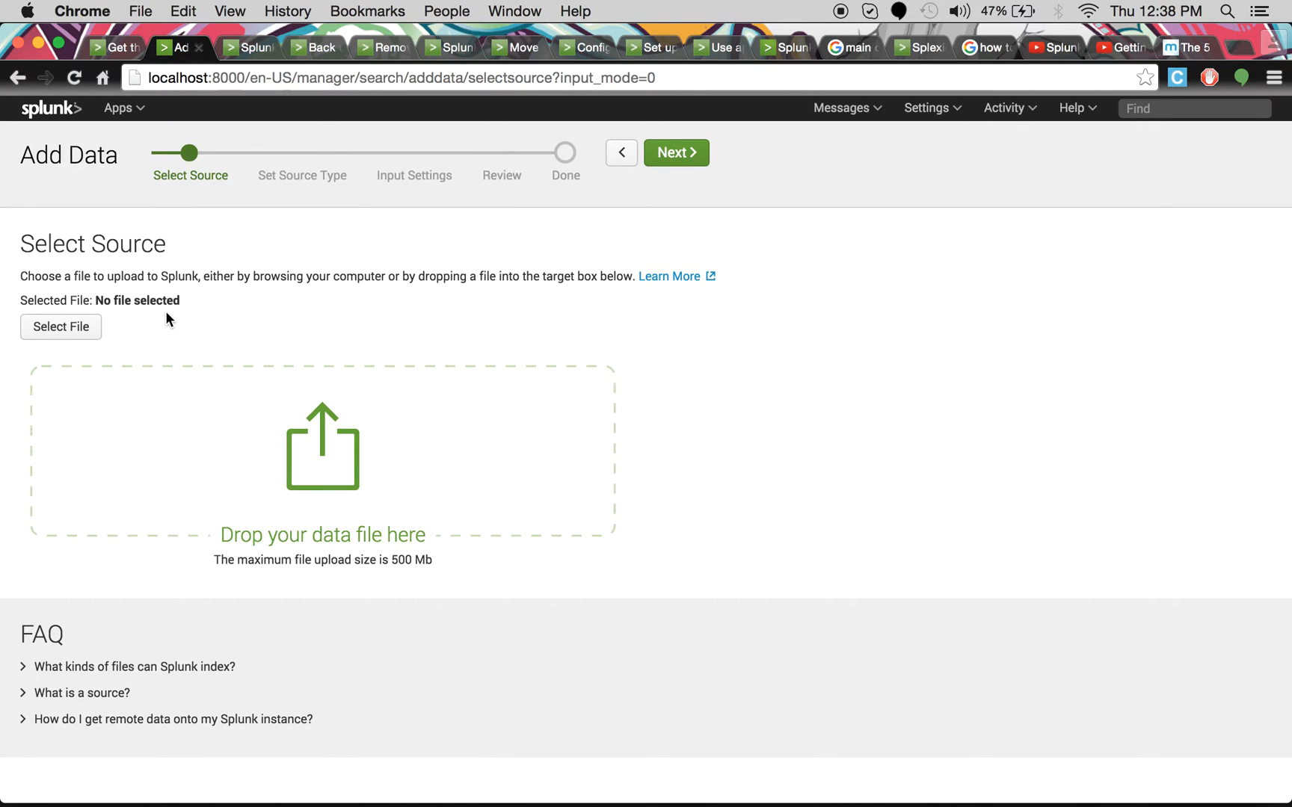
mouse_move(718, 385)
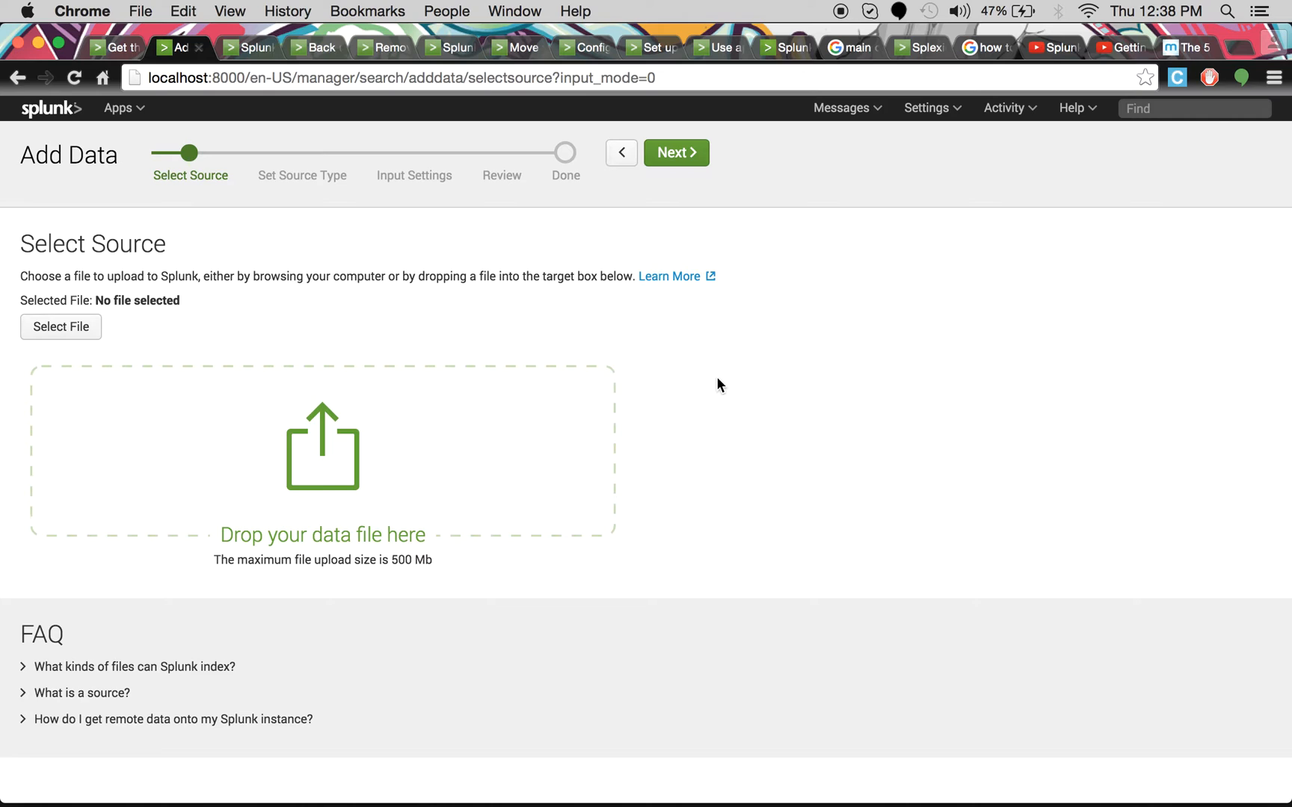
mouse_move(259, 342)
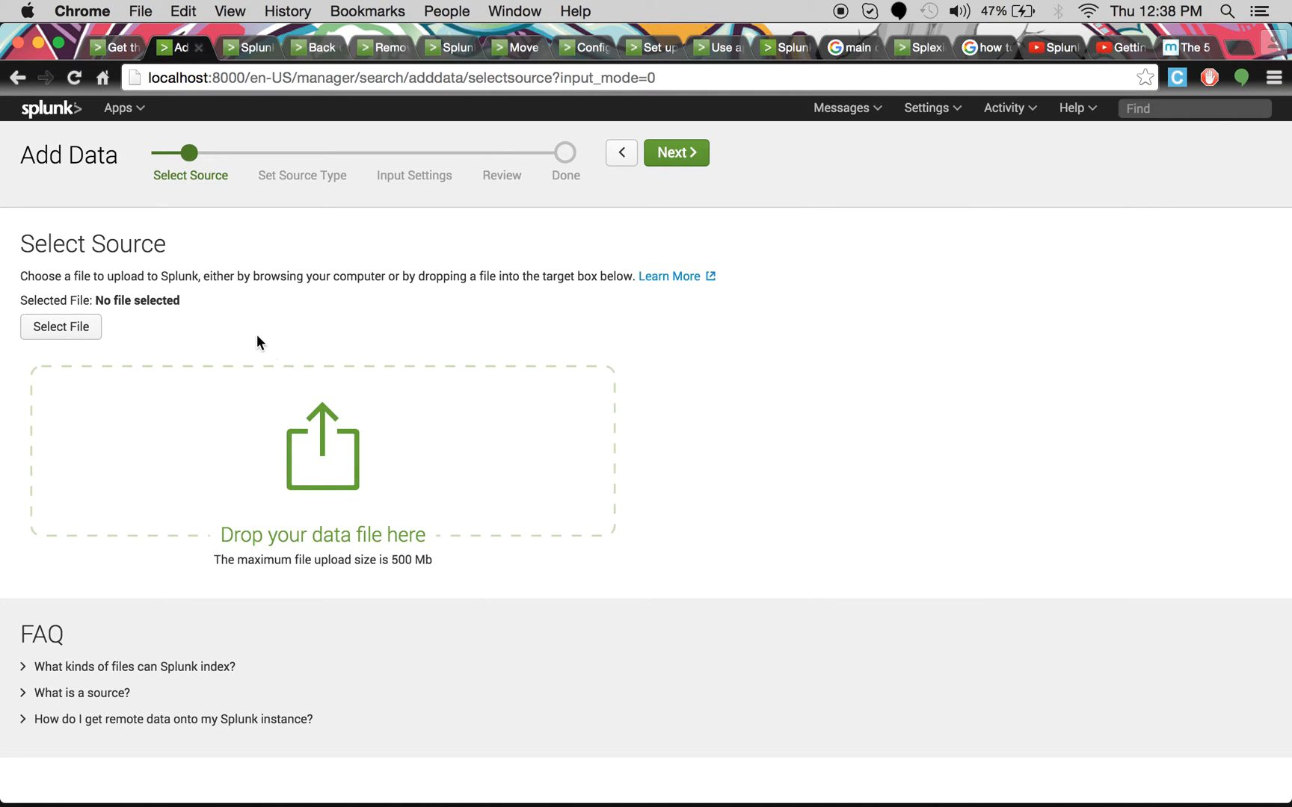
Select tutorialdata/www3/secure.log as the file to upload
click(60, 327)
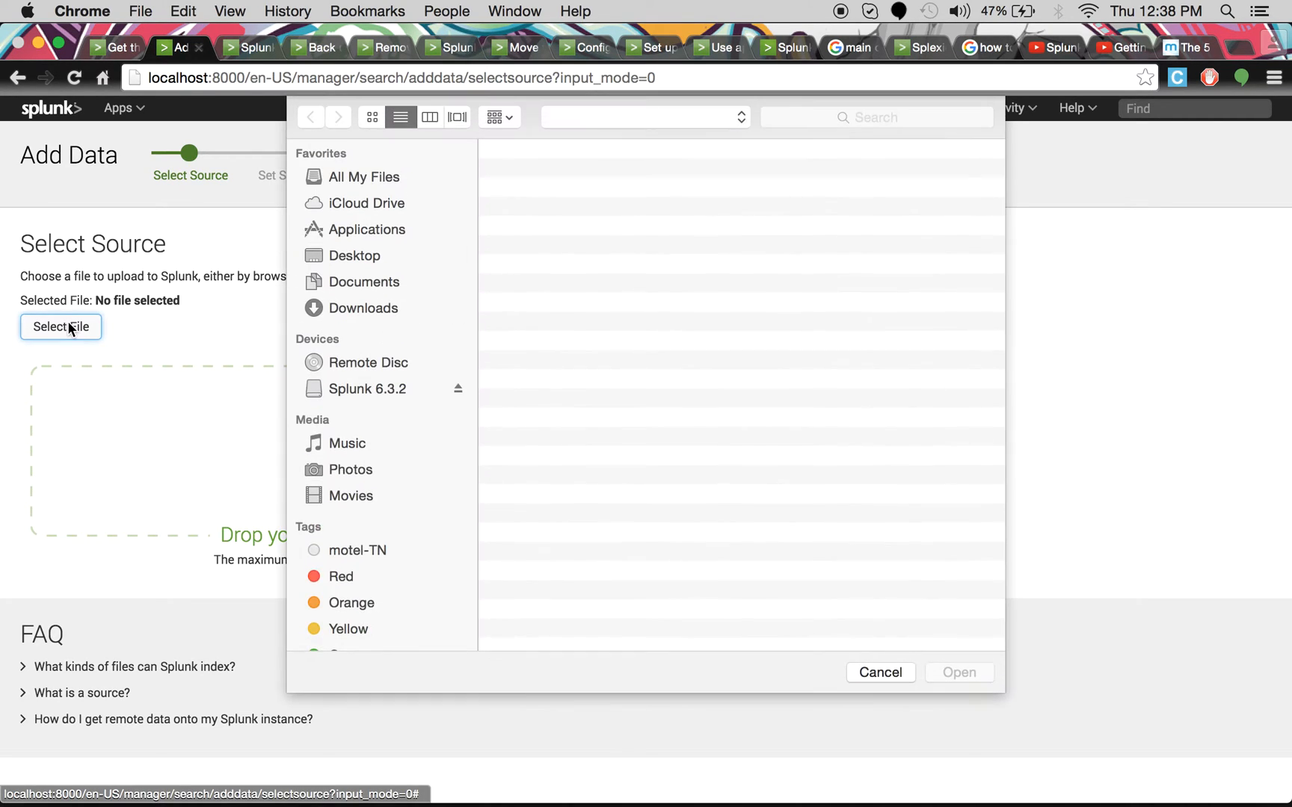
click(362, 307)
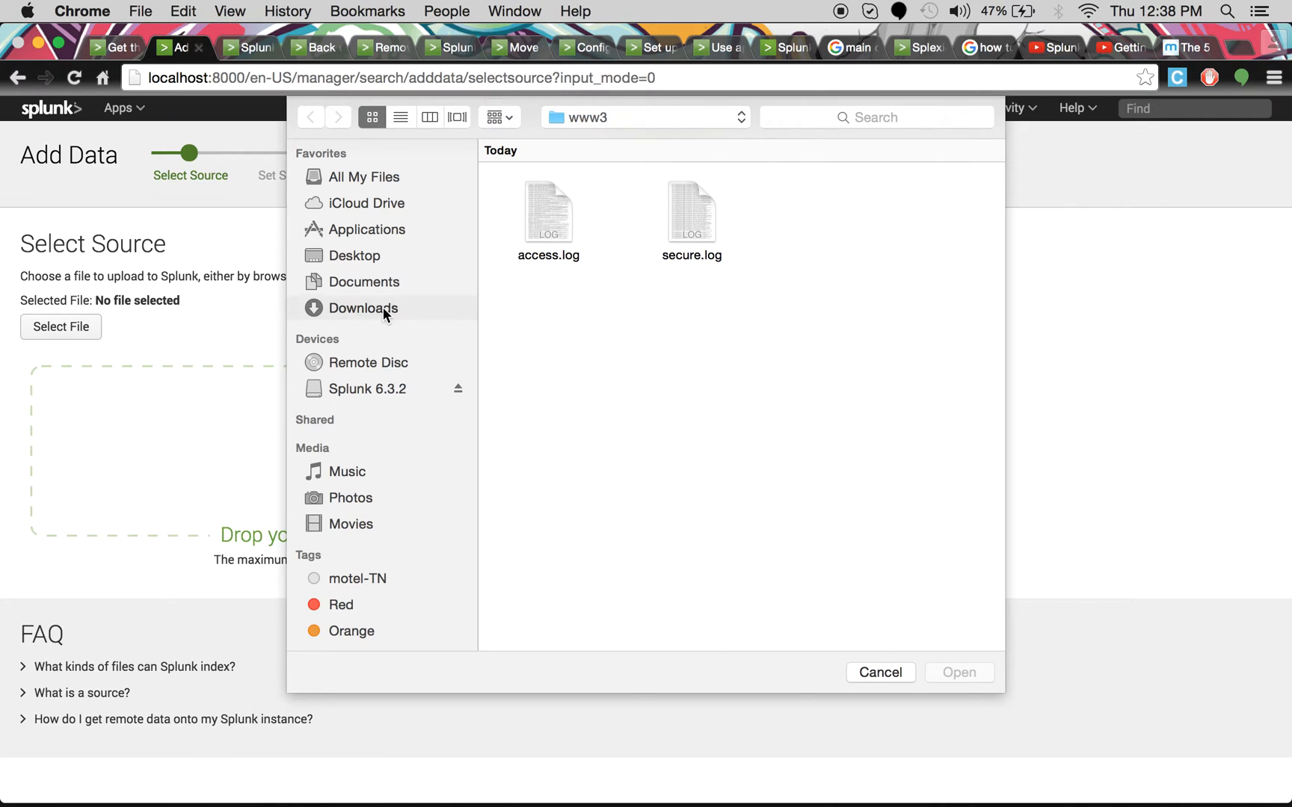
click(311, 116)
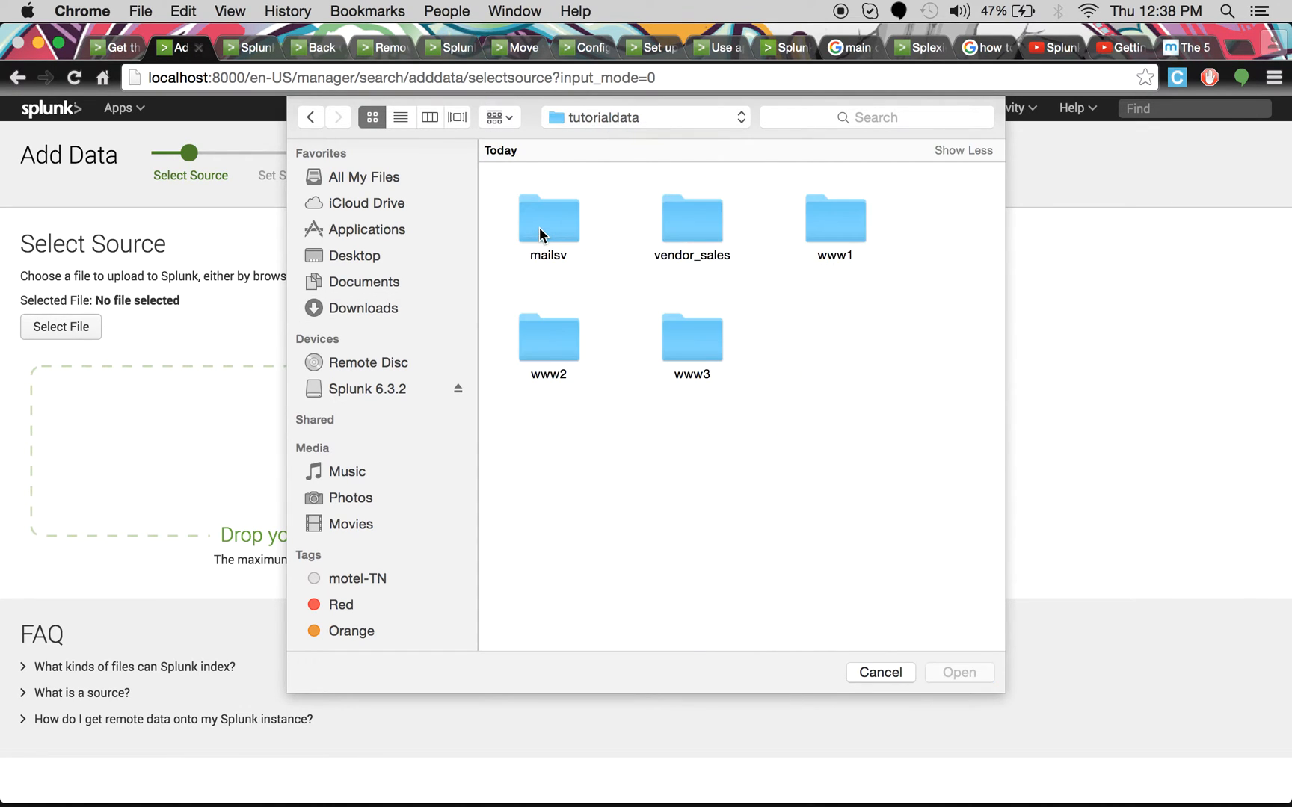
double_click(691, 338)
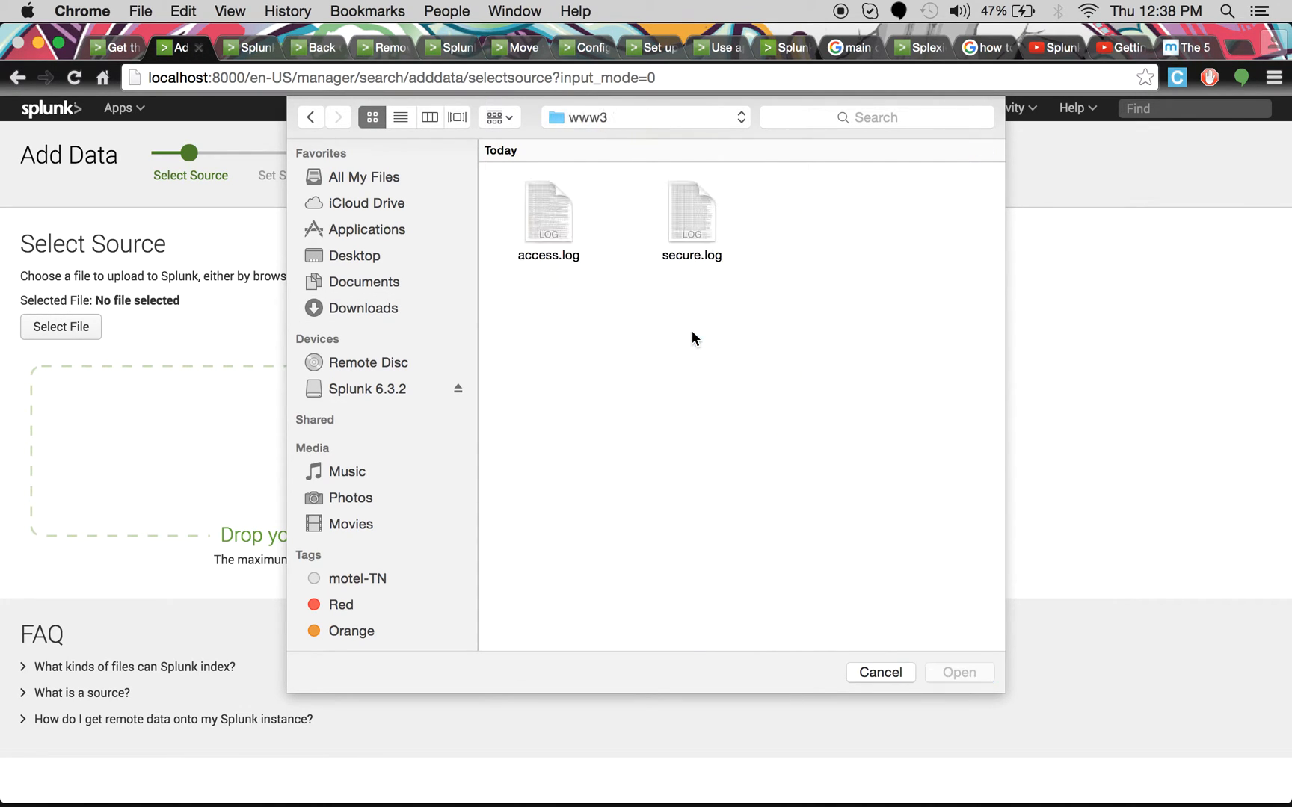
mouse_move(705, 200)
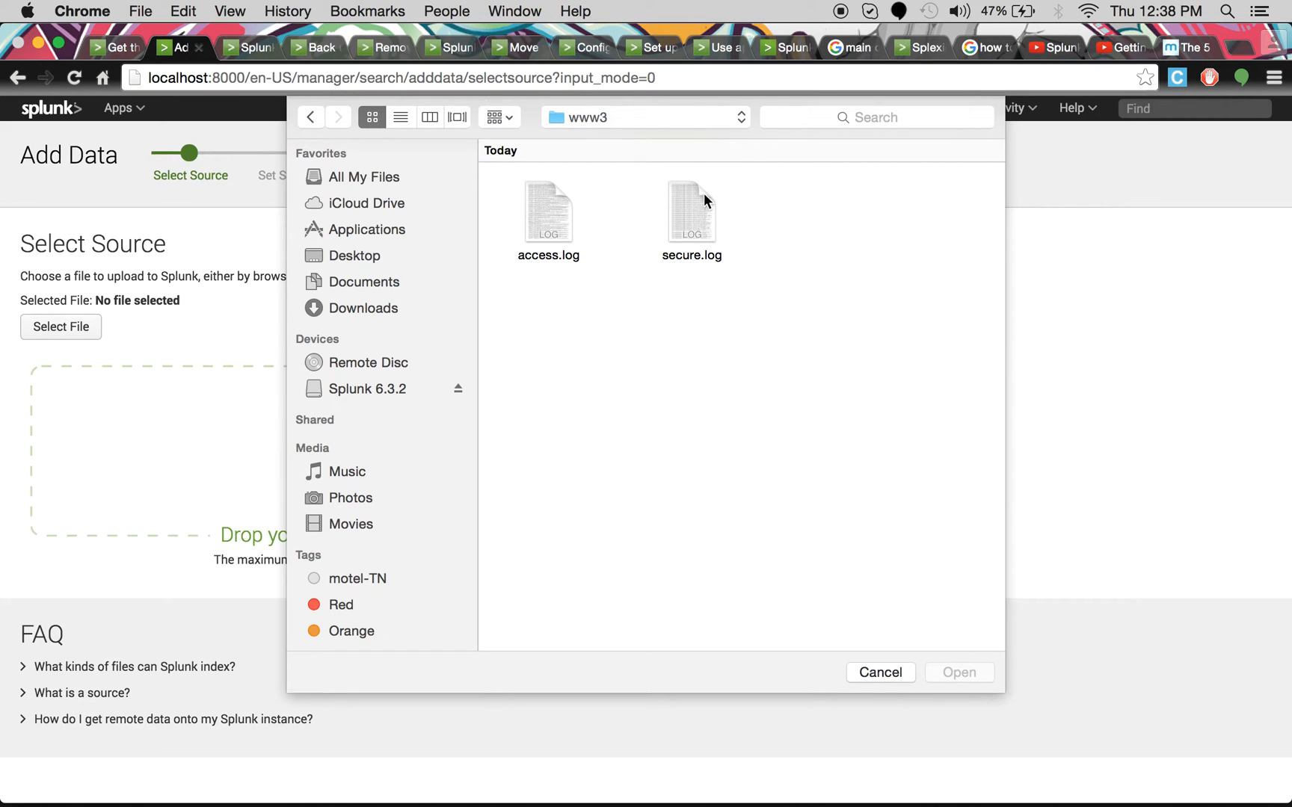
double_click(691, 212)
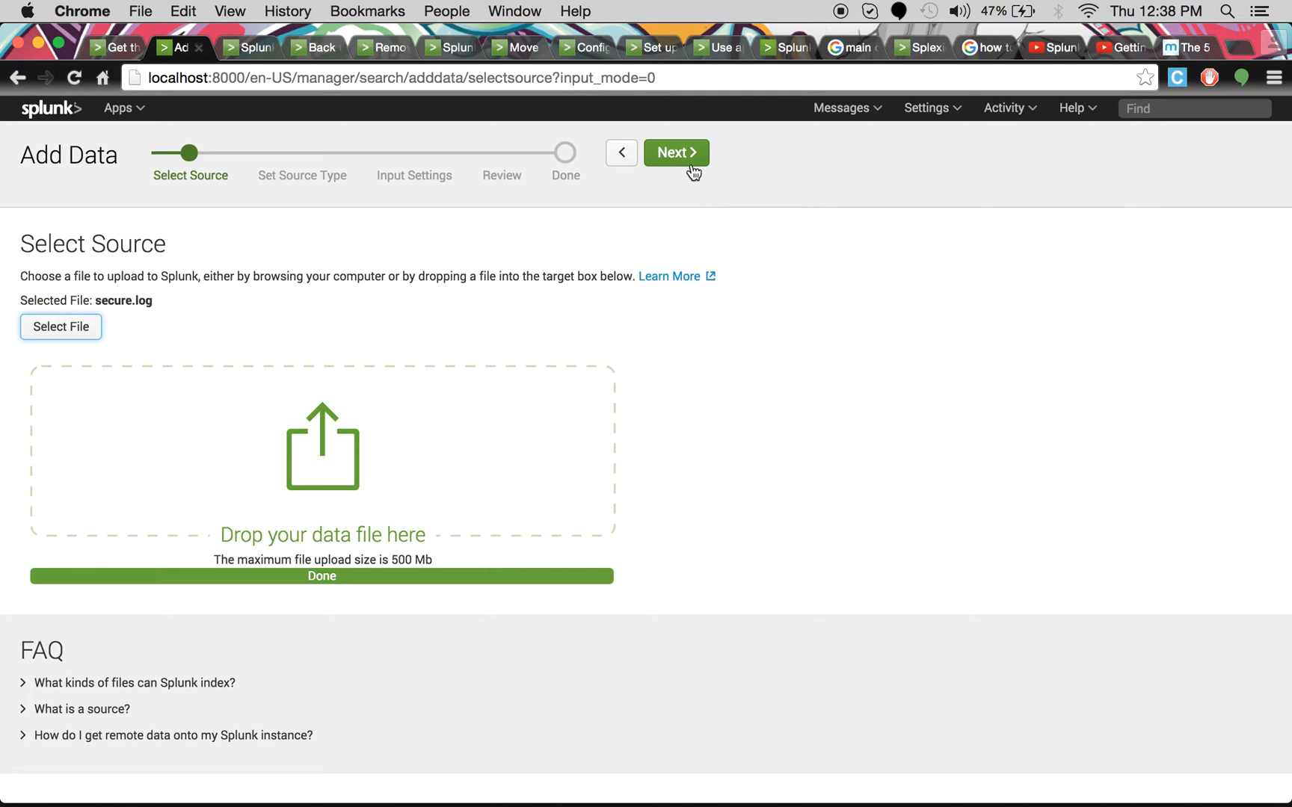
Advance the Add Data wizard to the Set Source Type event preview
click(675, 152)
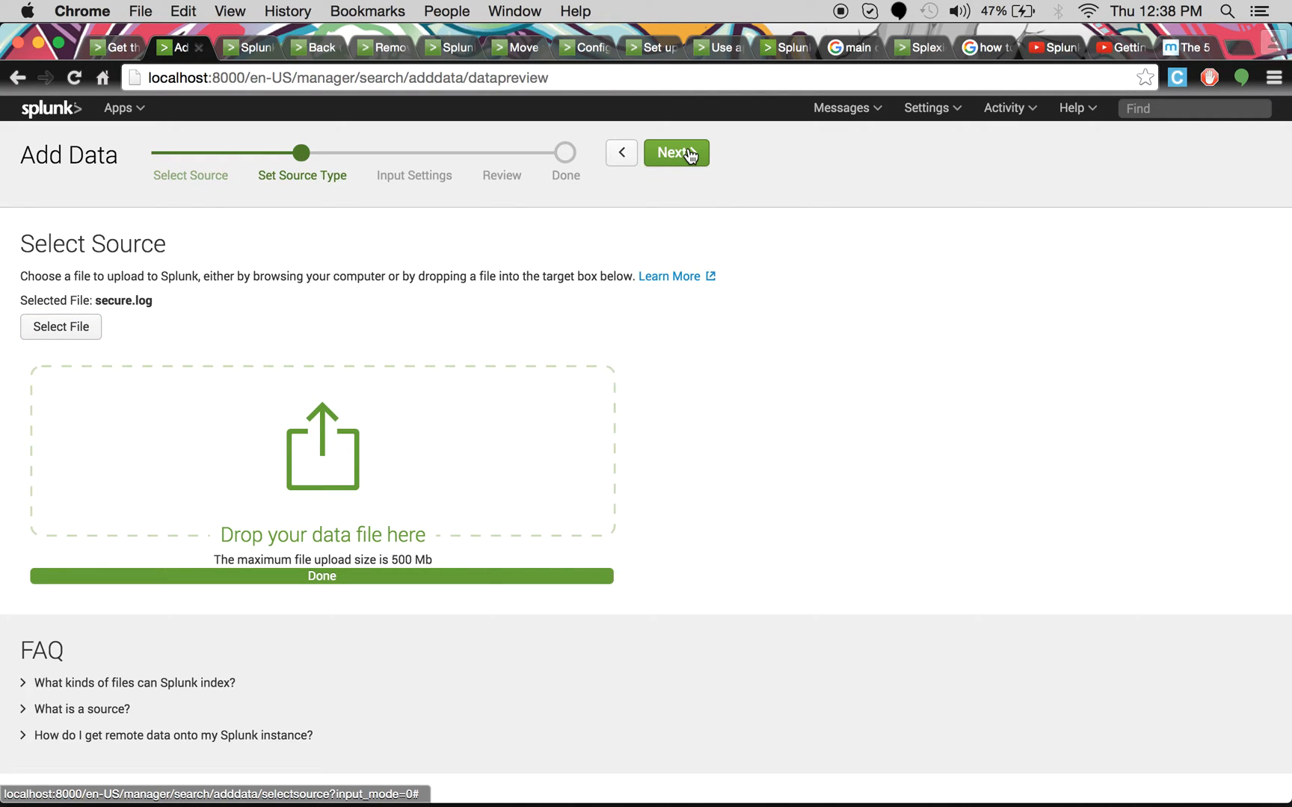
click(675, 152)
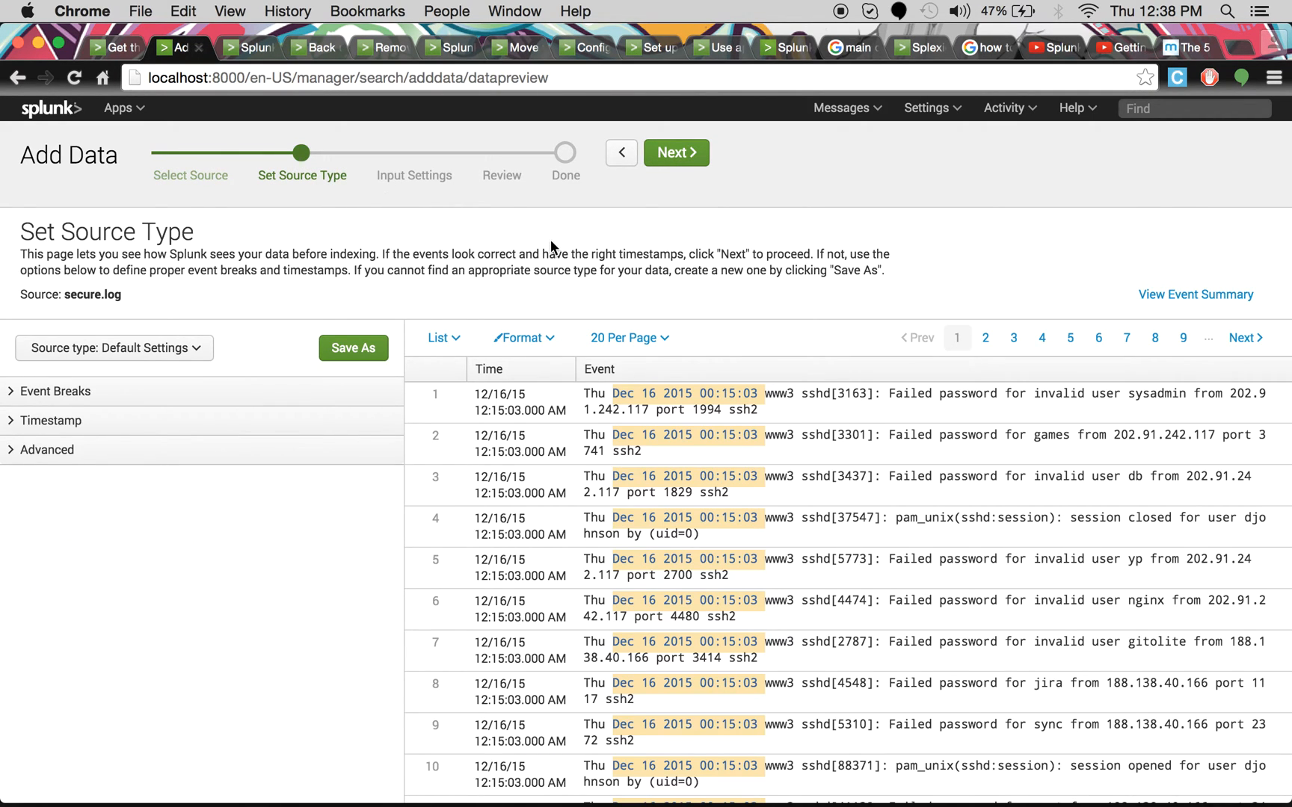
Save the current event settings as a new source type named 'class splunk'
click(352, 347)
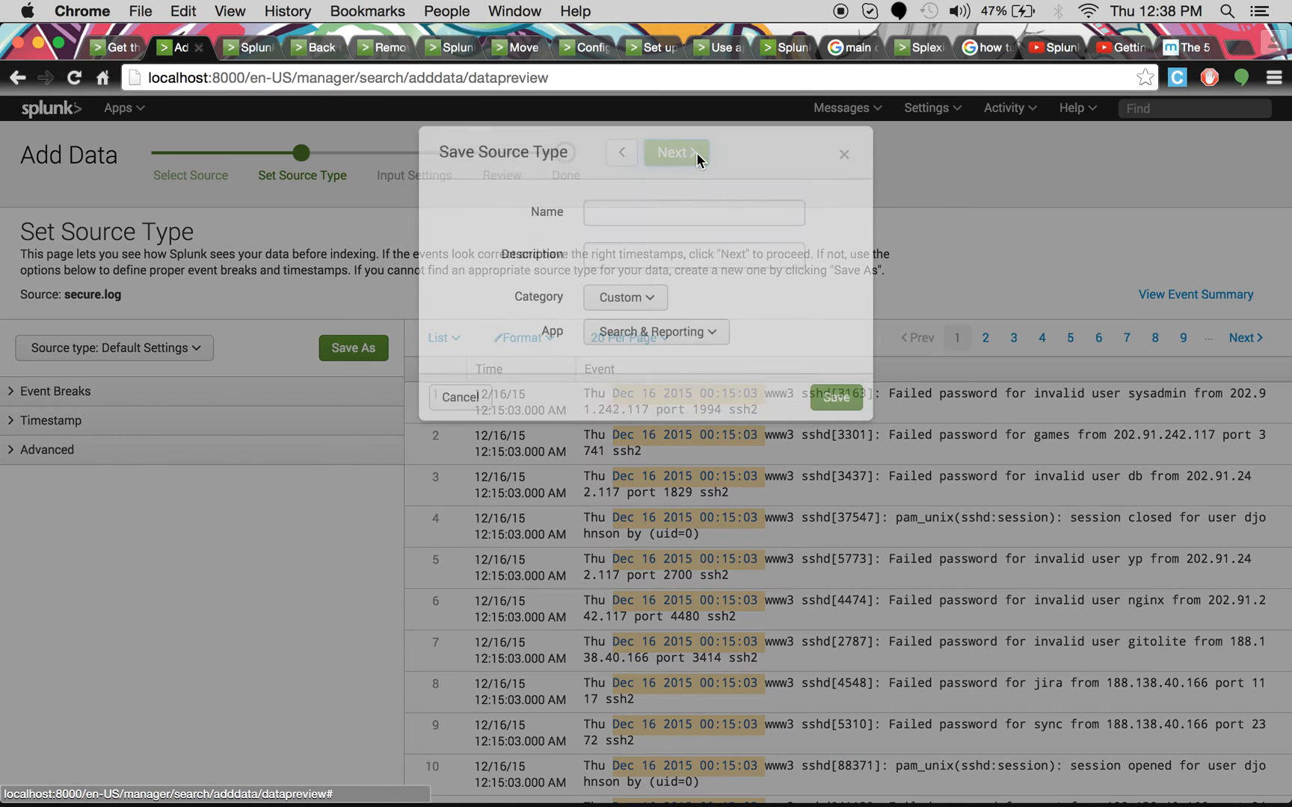
click(693, 221)
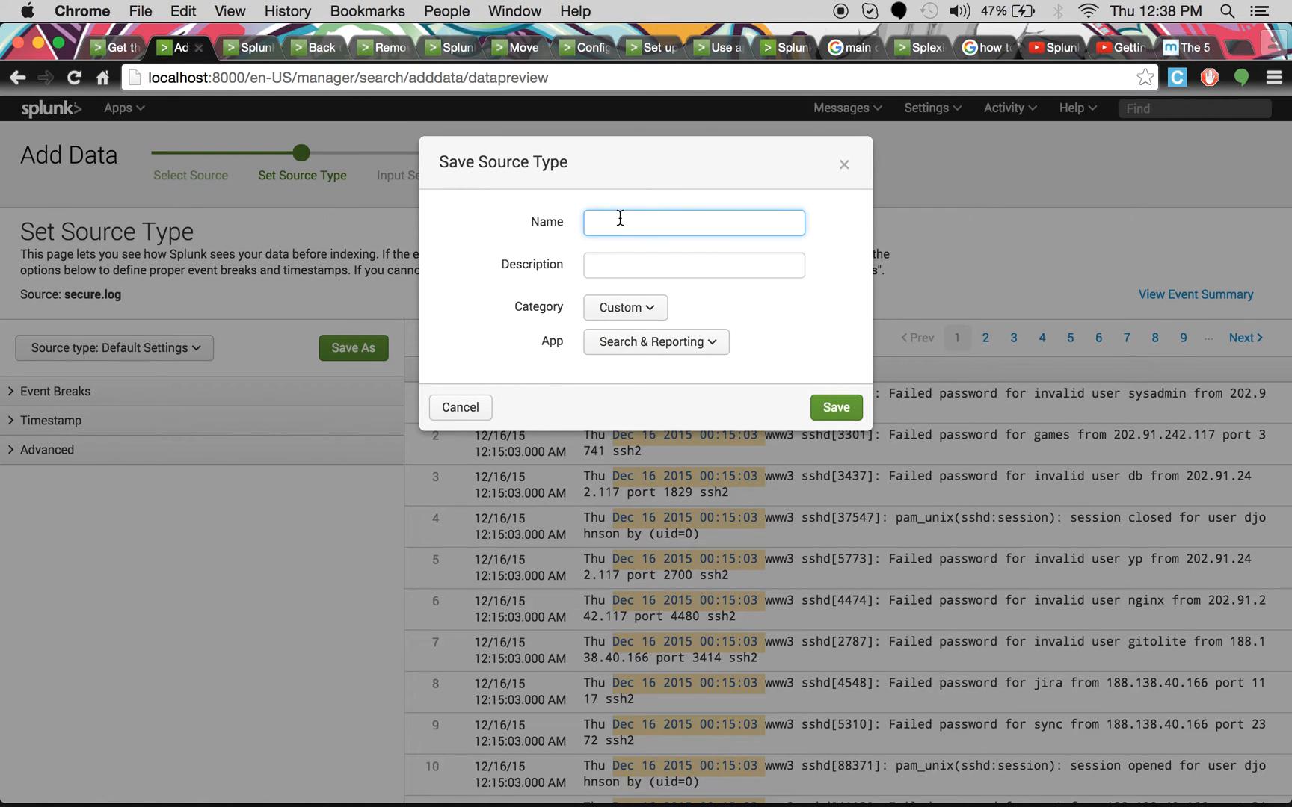
click(693, 221)
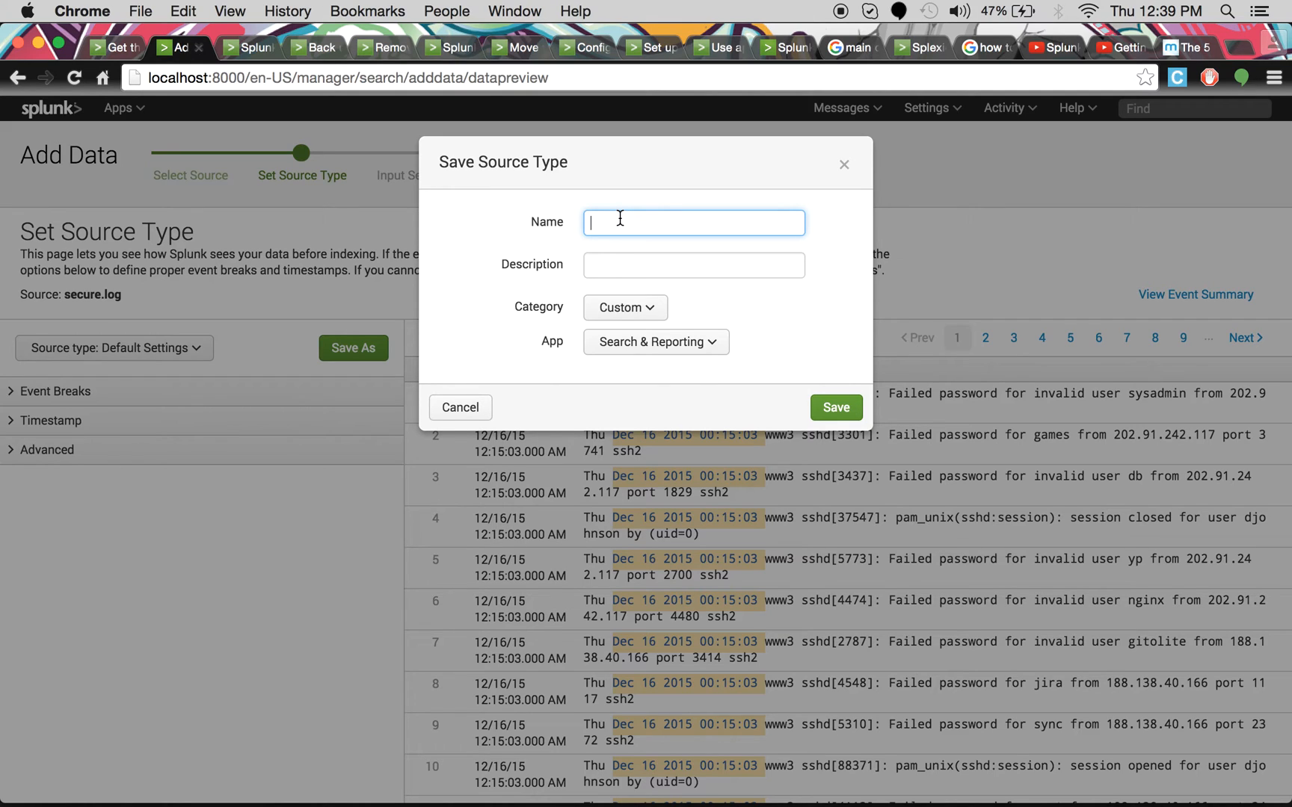
text(class)
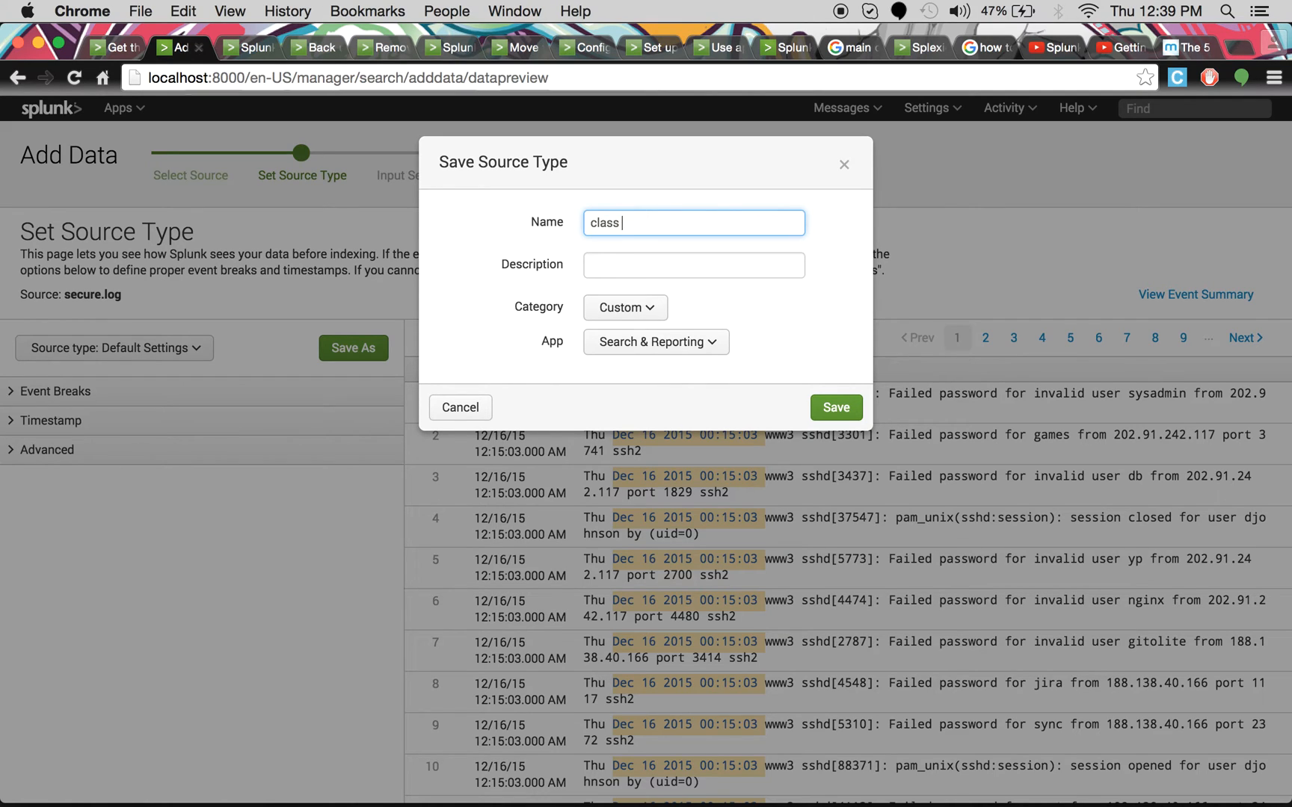
text(splunk)
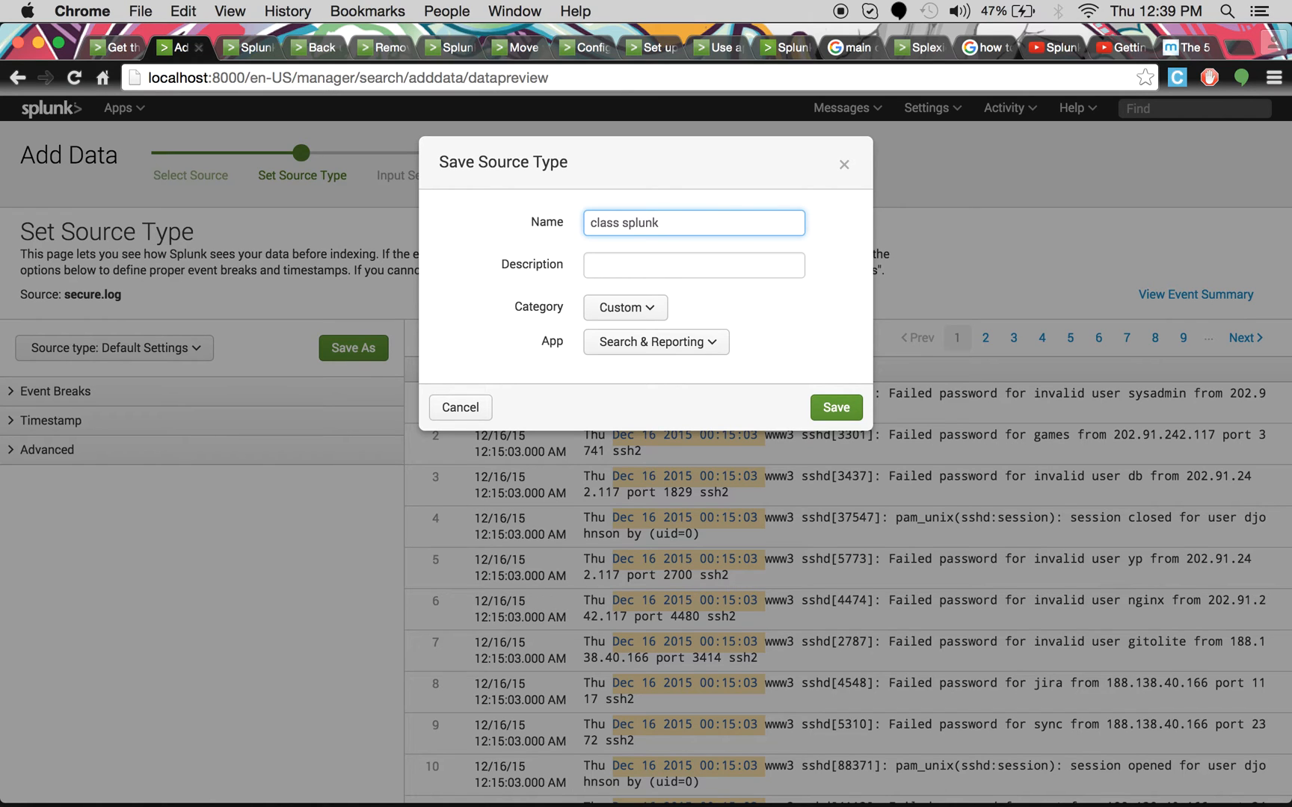
click(834, 406)
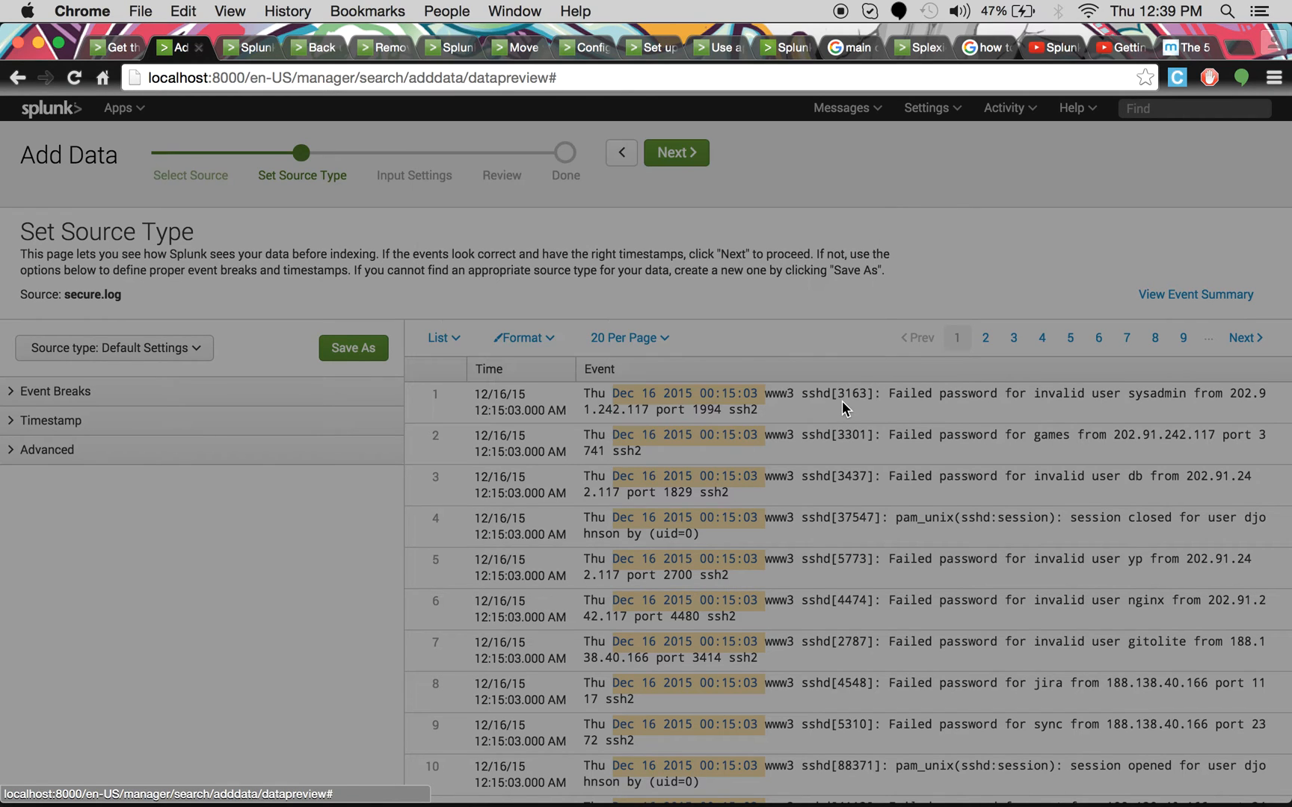
Accept default input settings, review, and submit the secure.log upload
click(675, 152)
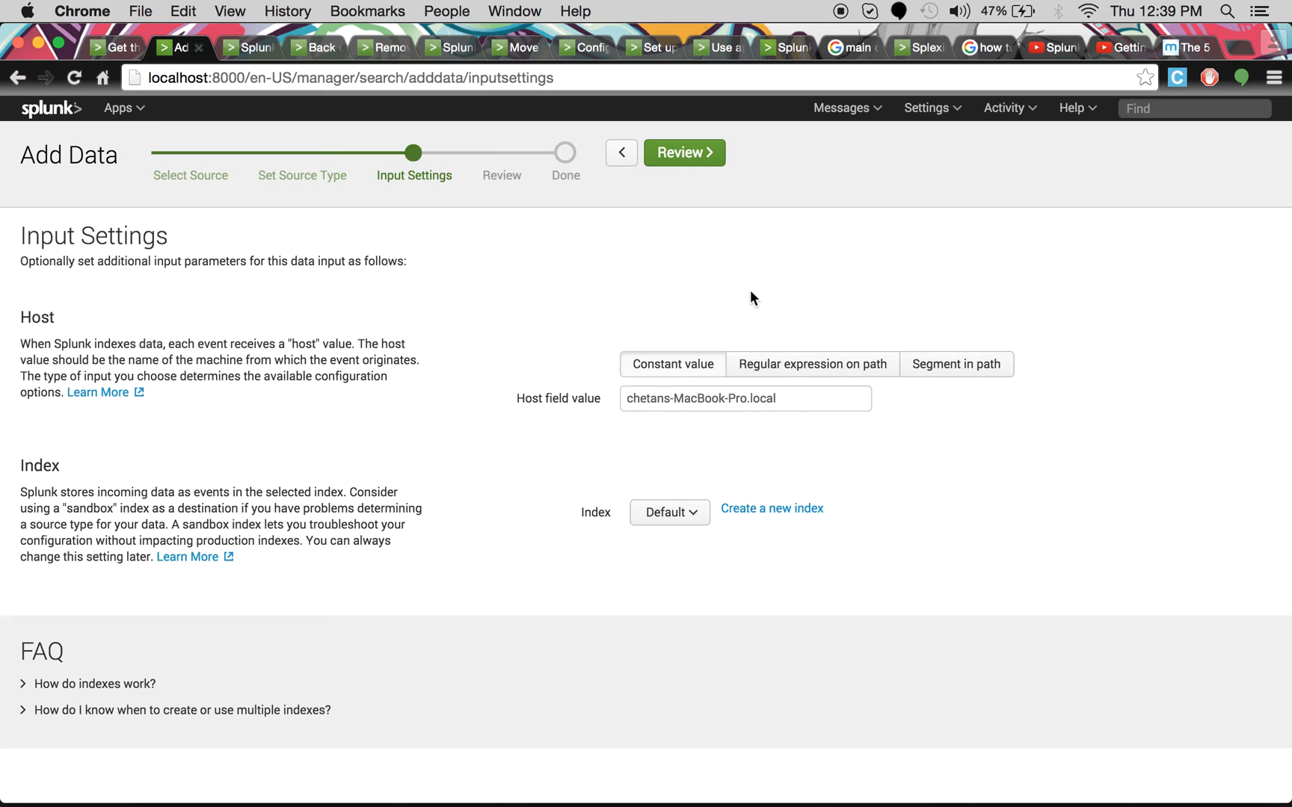
mouse_move(684, 153)
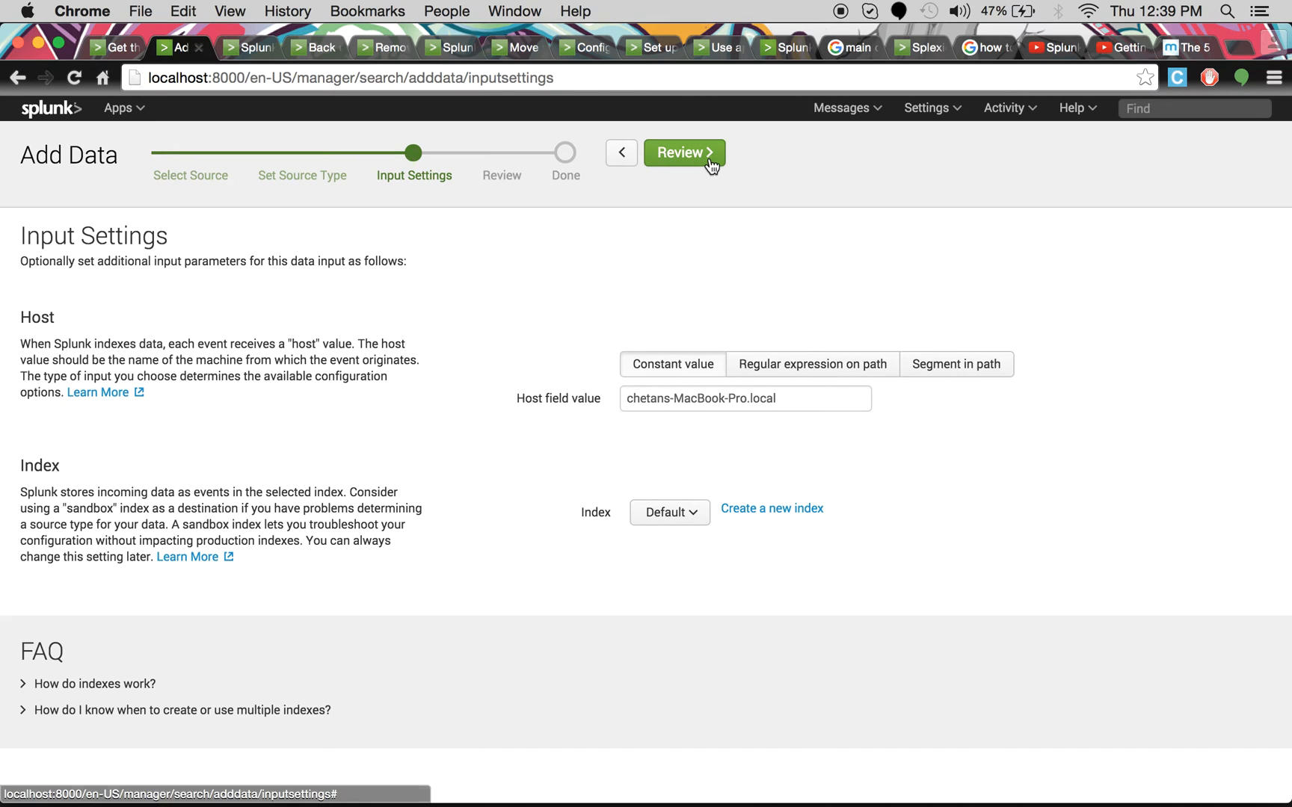
click(682, 152)
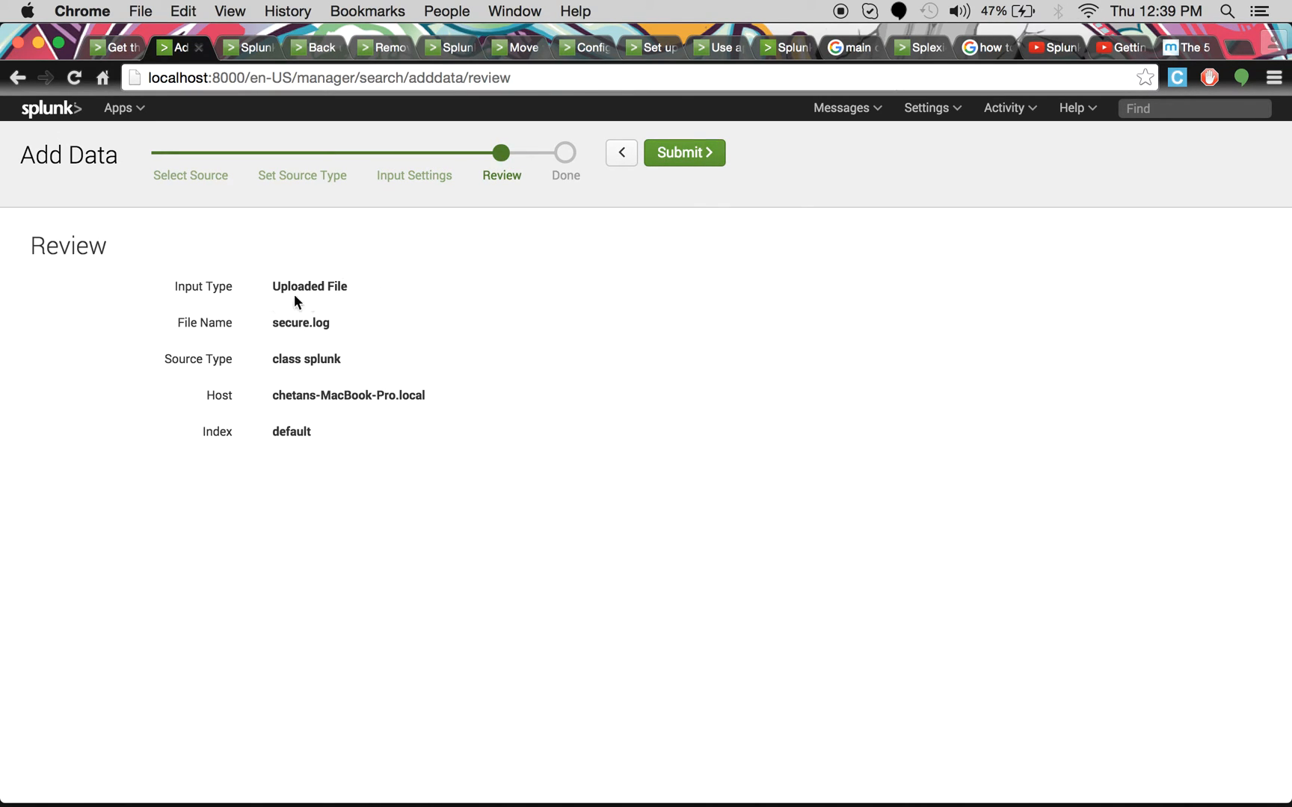
mouse_move(345, 369)
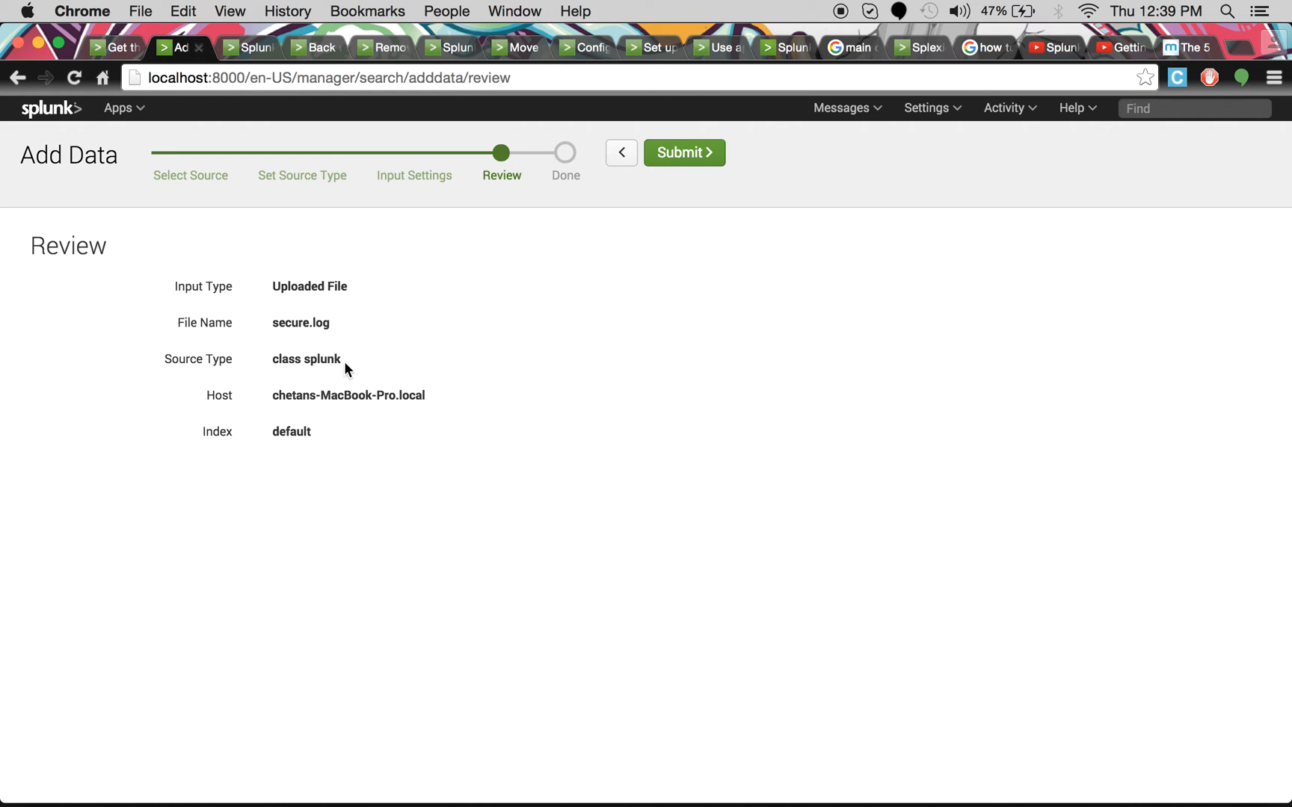
click(683, 153)
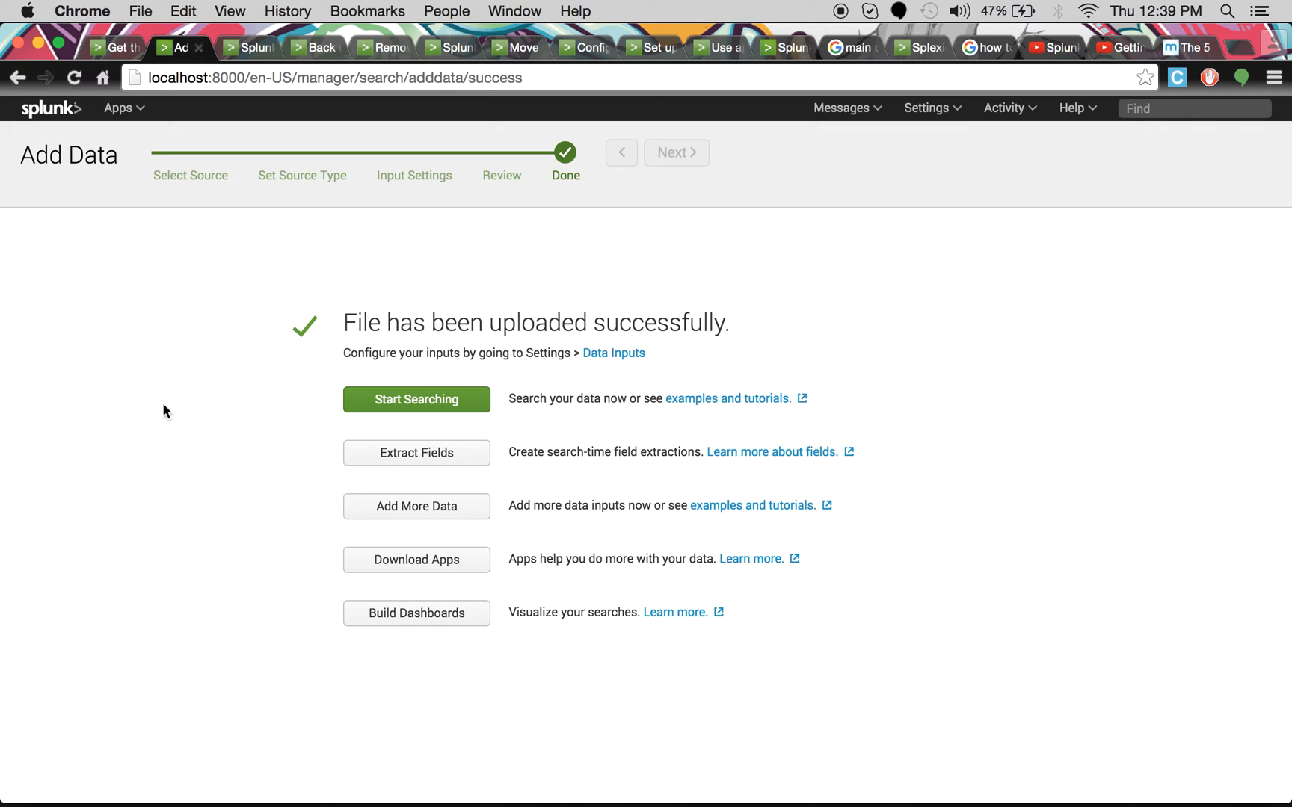
Start searching the uploaded secure.log data, listing 3,435 events
click(414, 399)
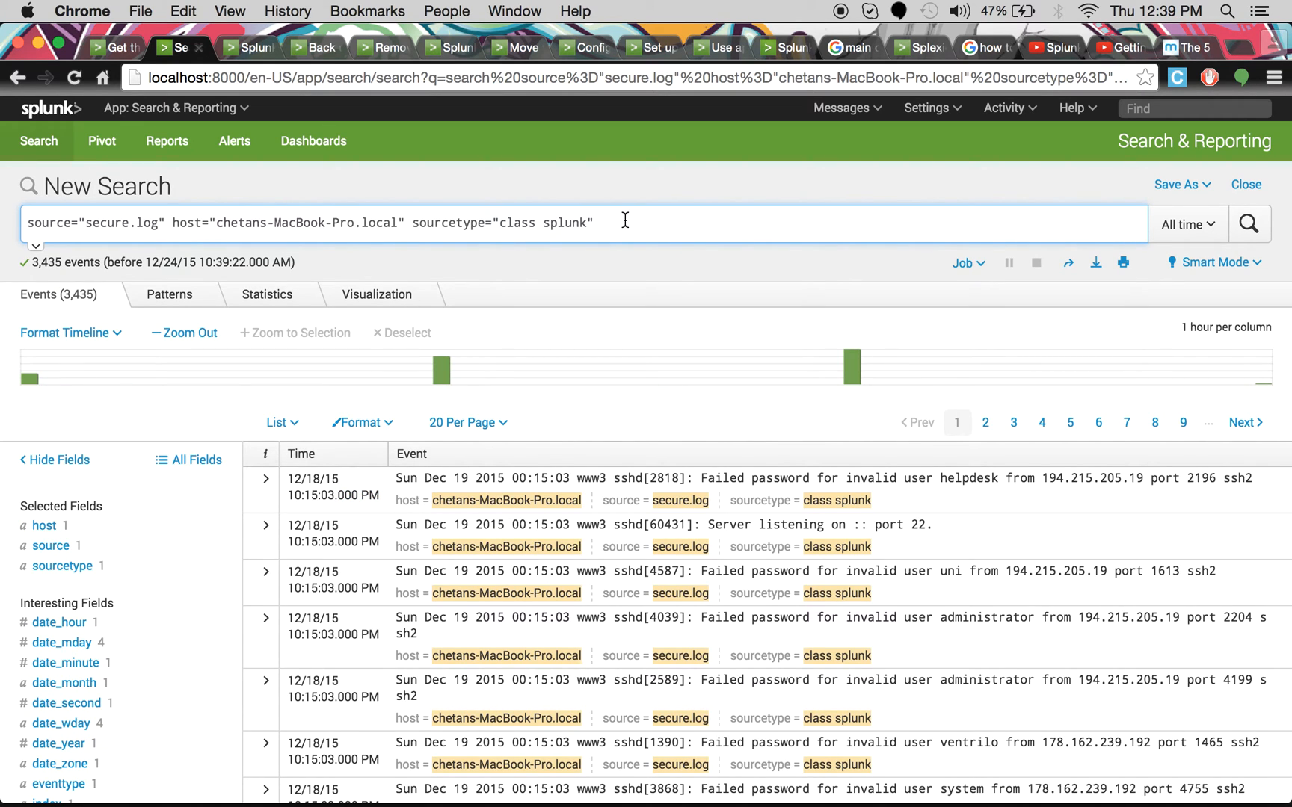
Replace the query with index="class splunk" and run it, returning 3,435 events
triple_click(309, 224)
text(index=)
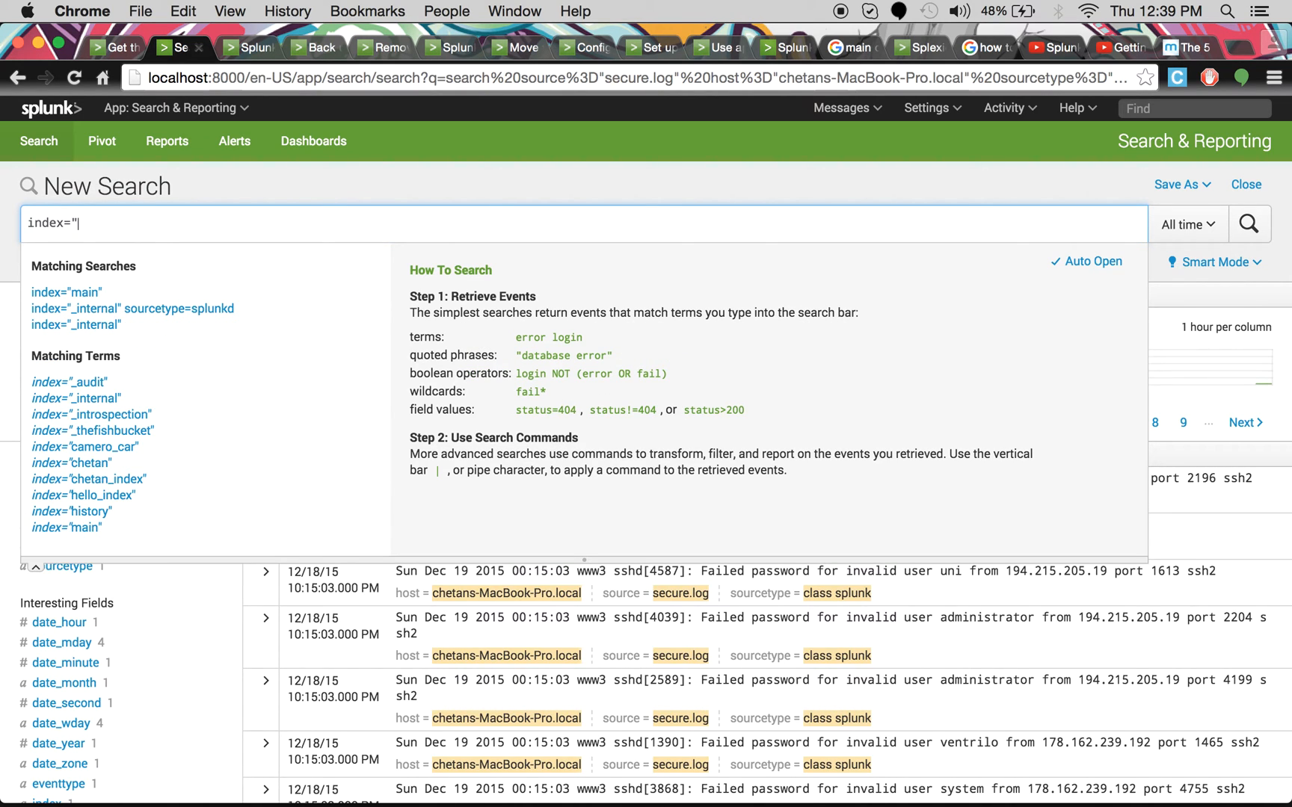
text(c)
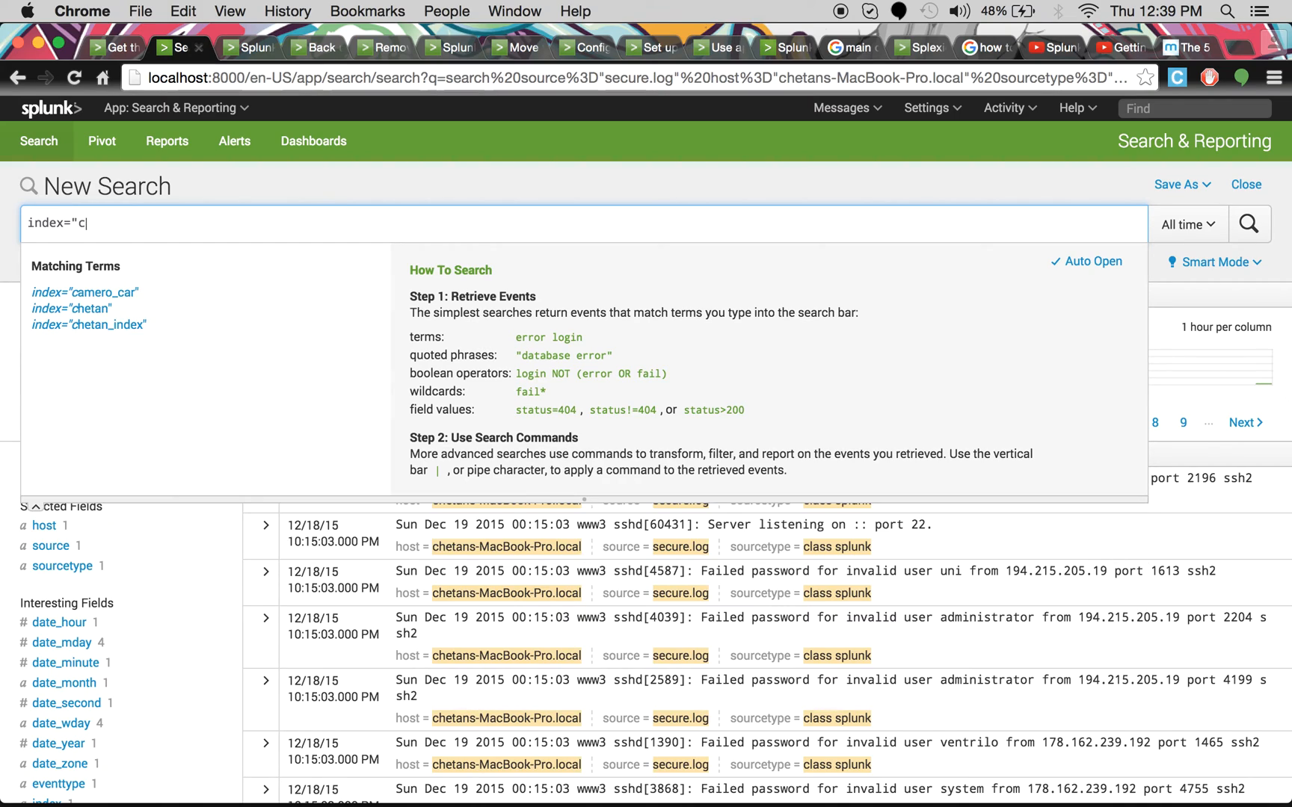
text(lass)
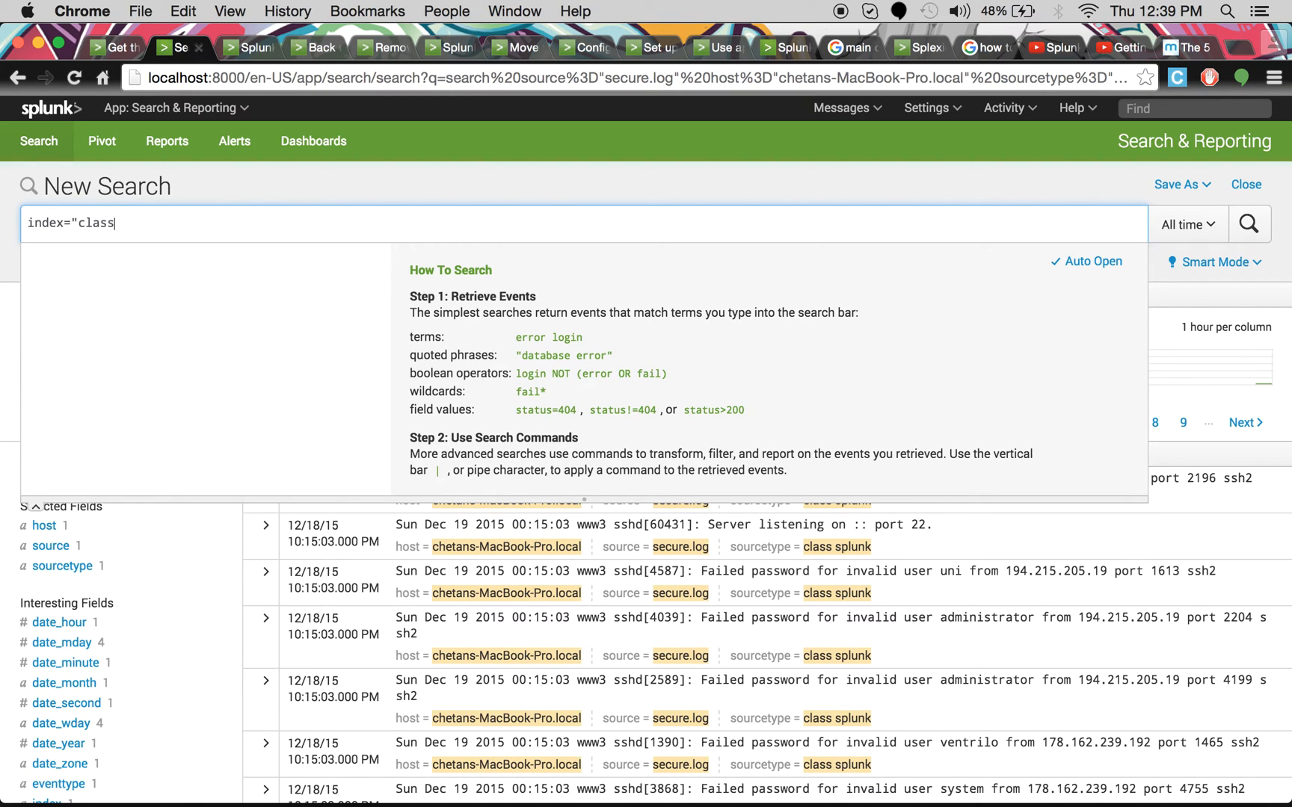
text(s)
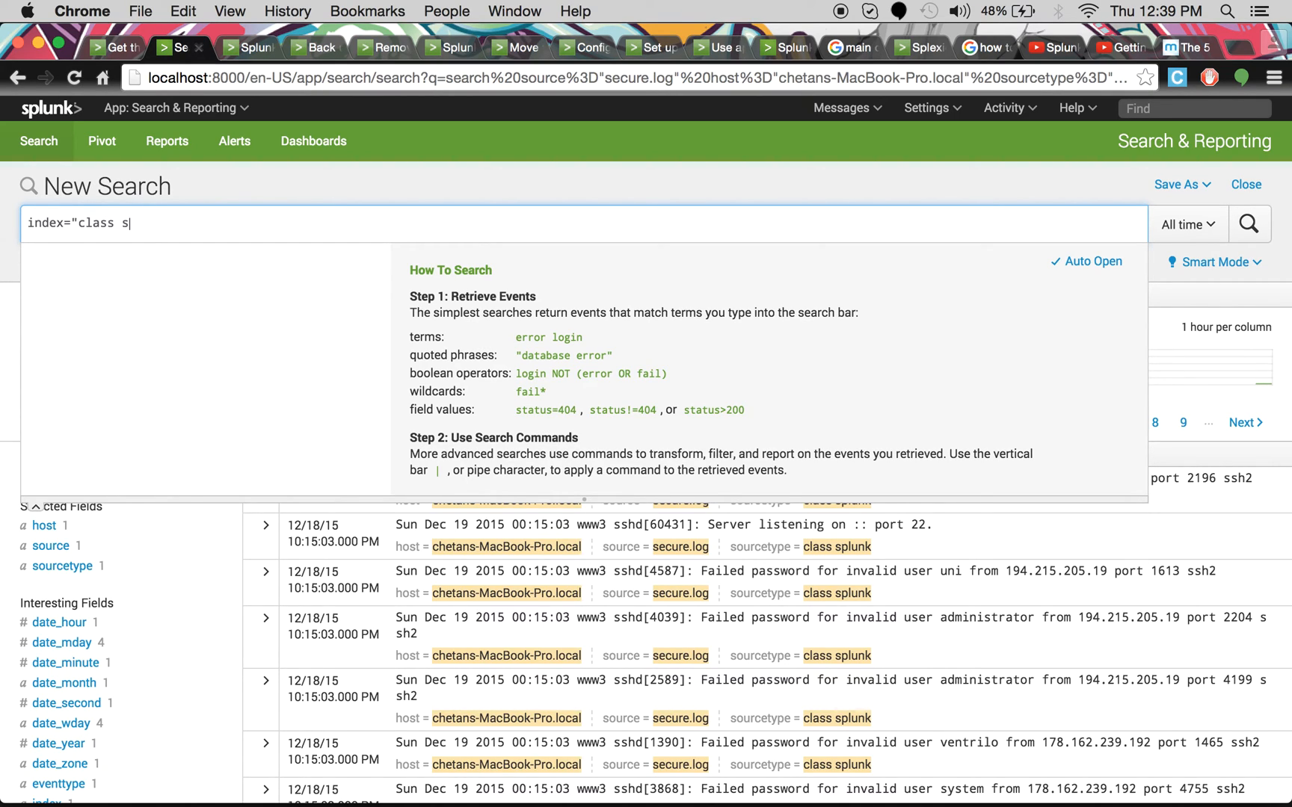
click(1249, 223)
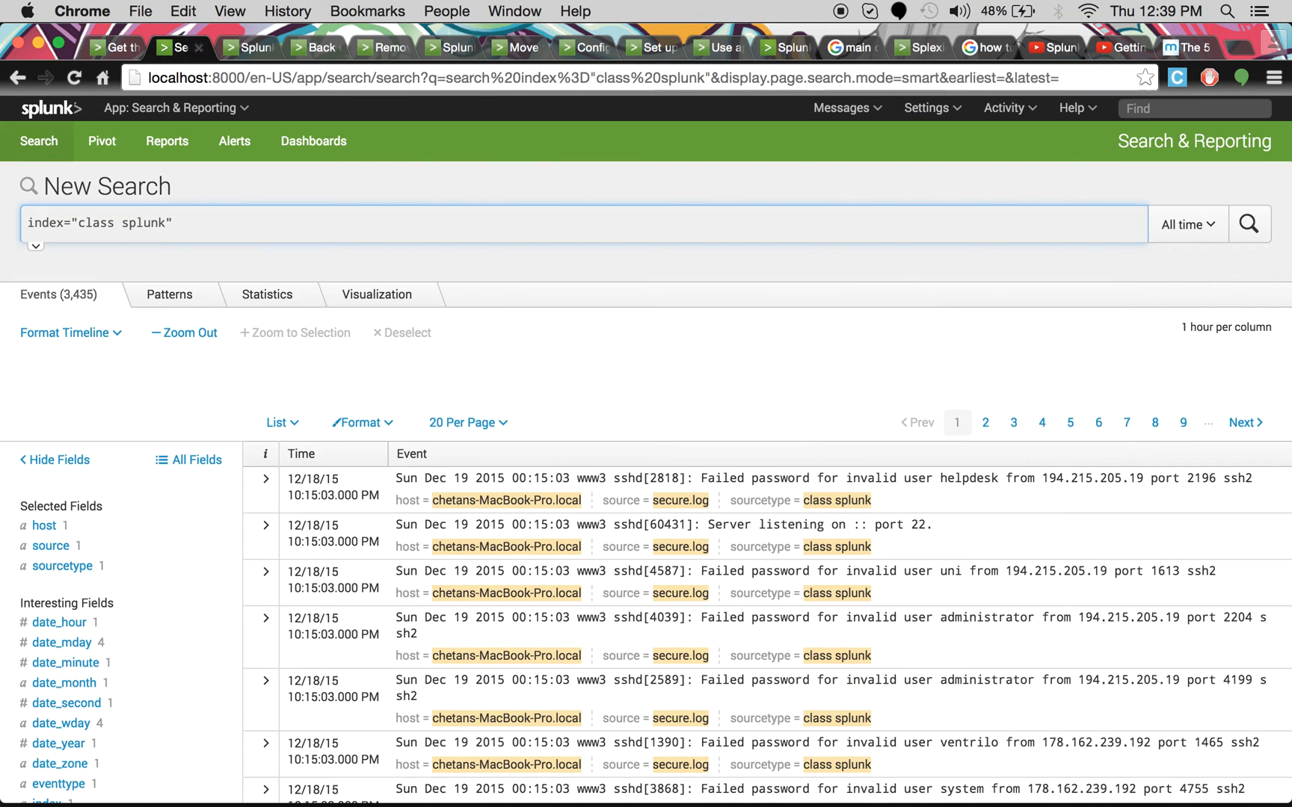
click(1250, 224)
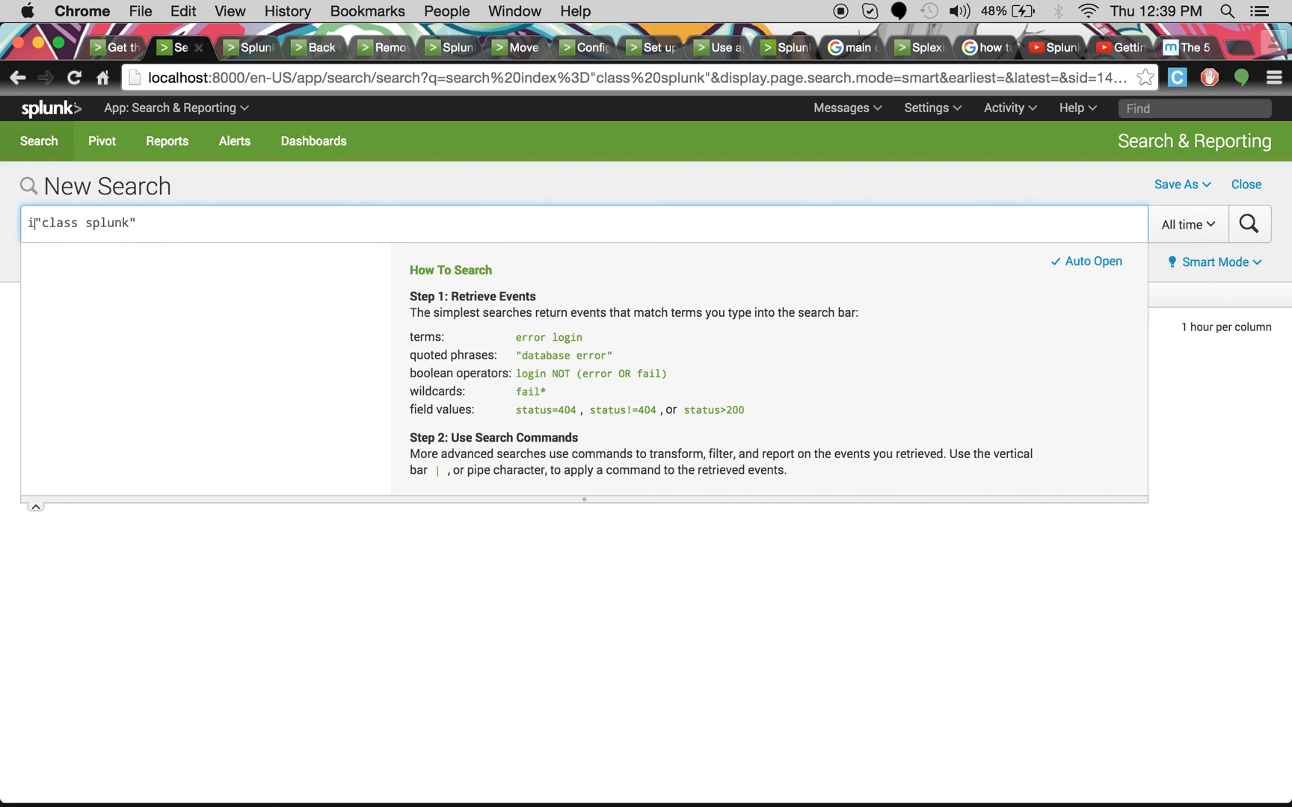
Run sourcetype="class splunk" and review its 9,983 secure.log events
text(sourc)
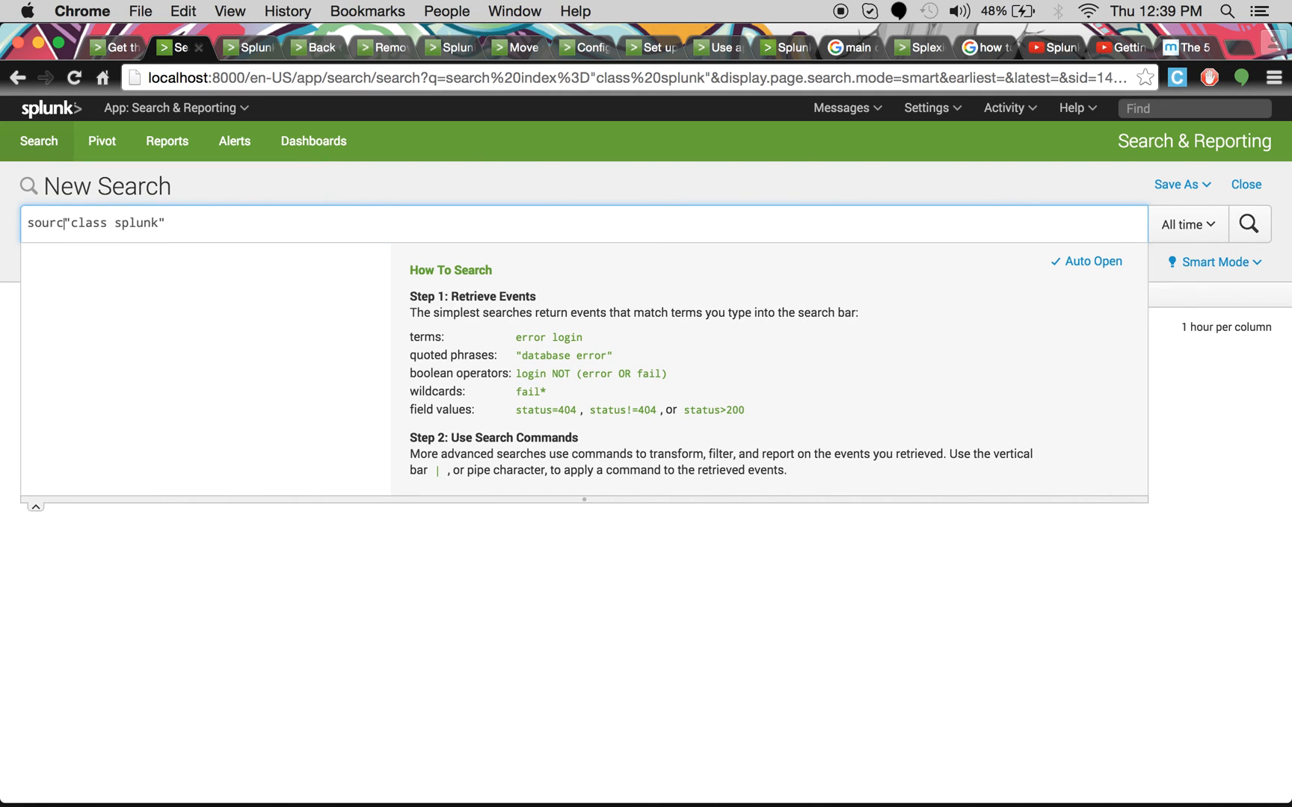
text(etyp)
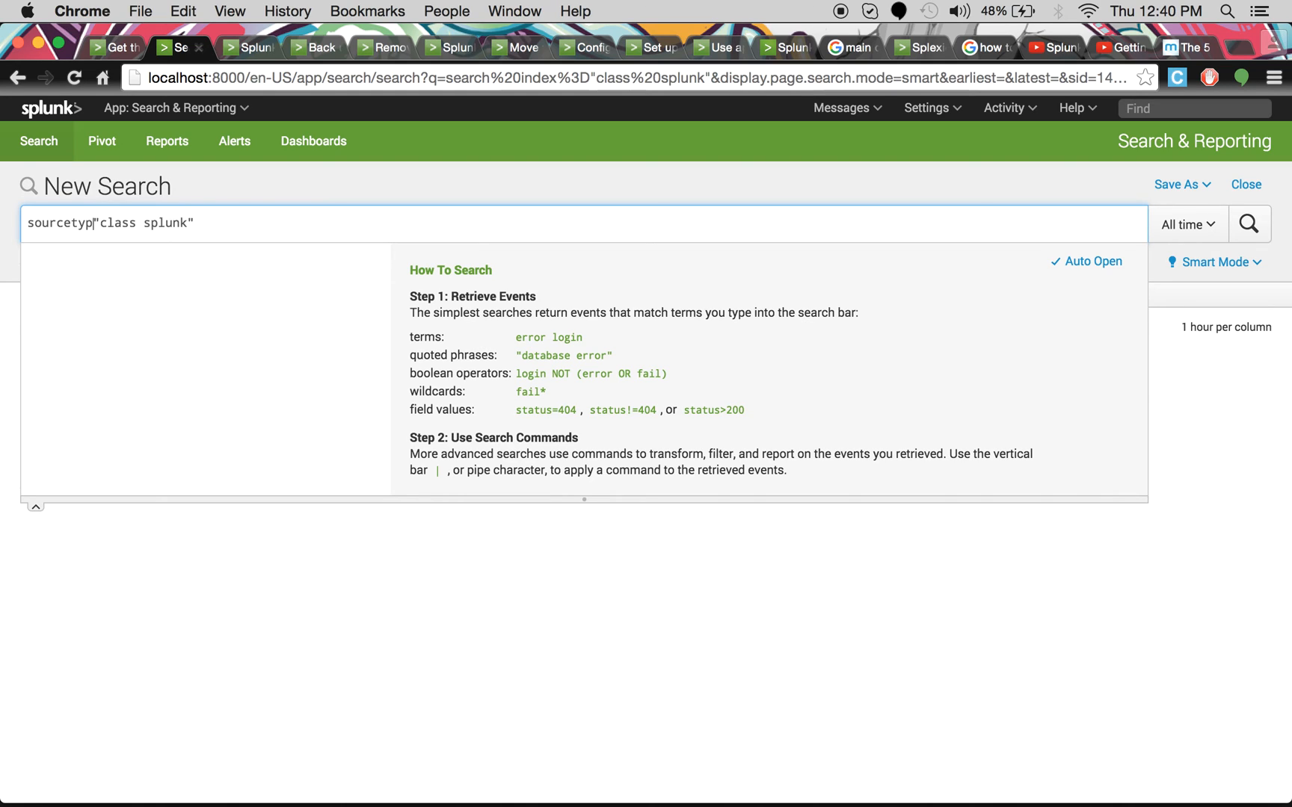
text(e)
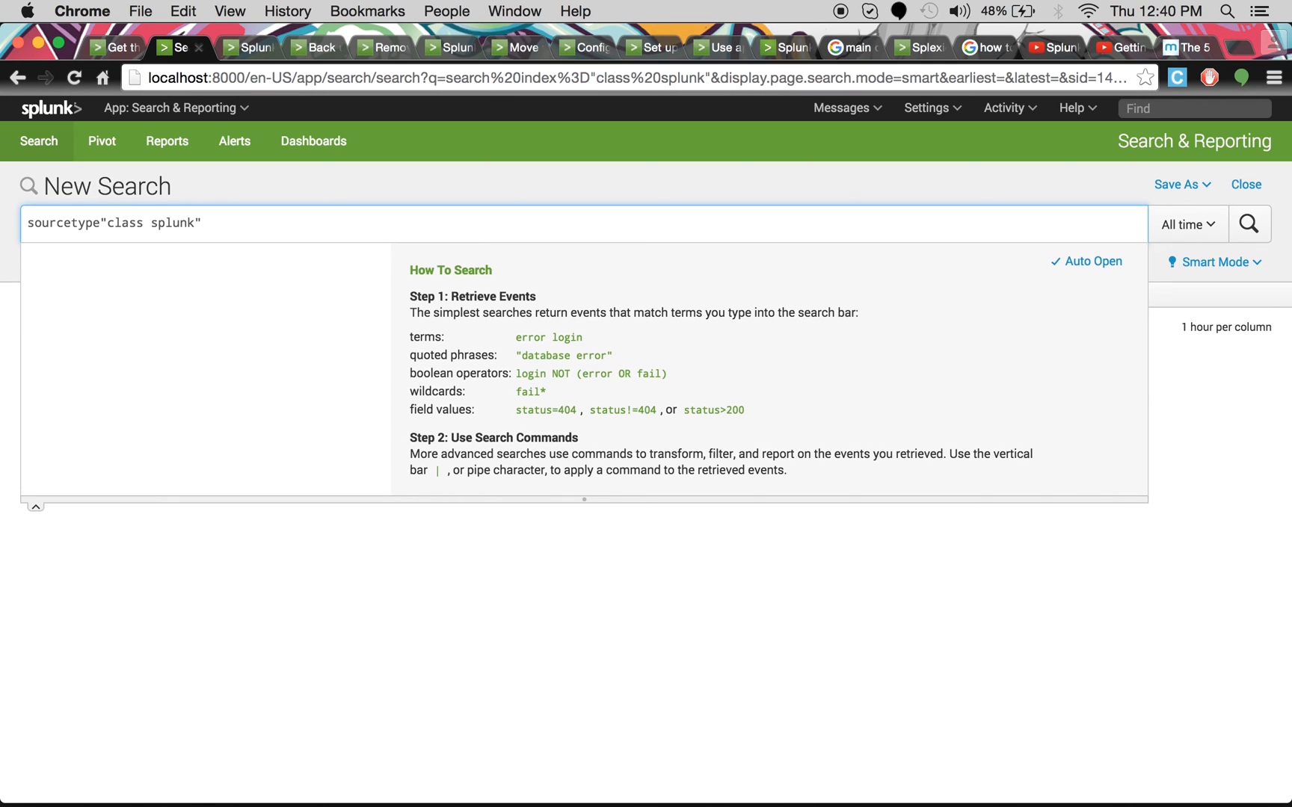
click(1249, 224)
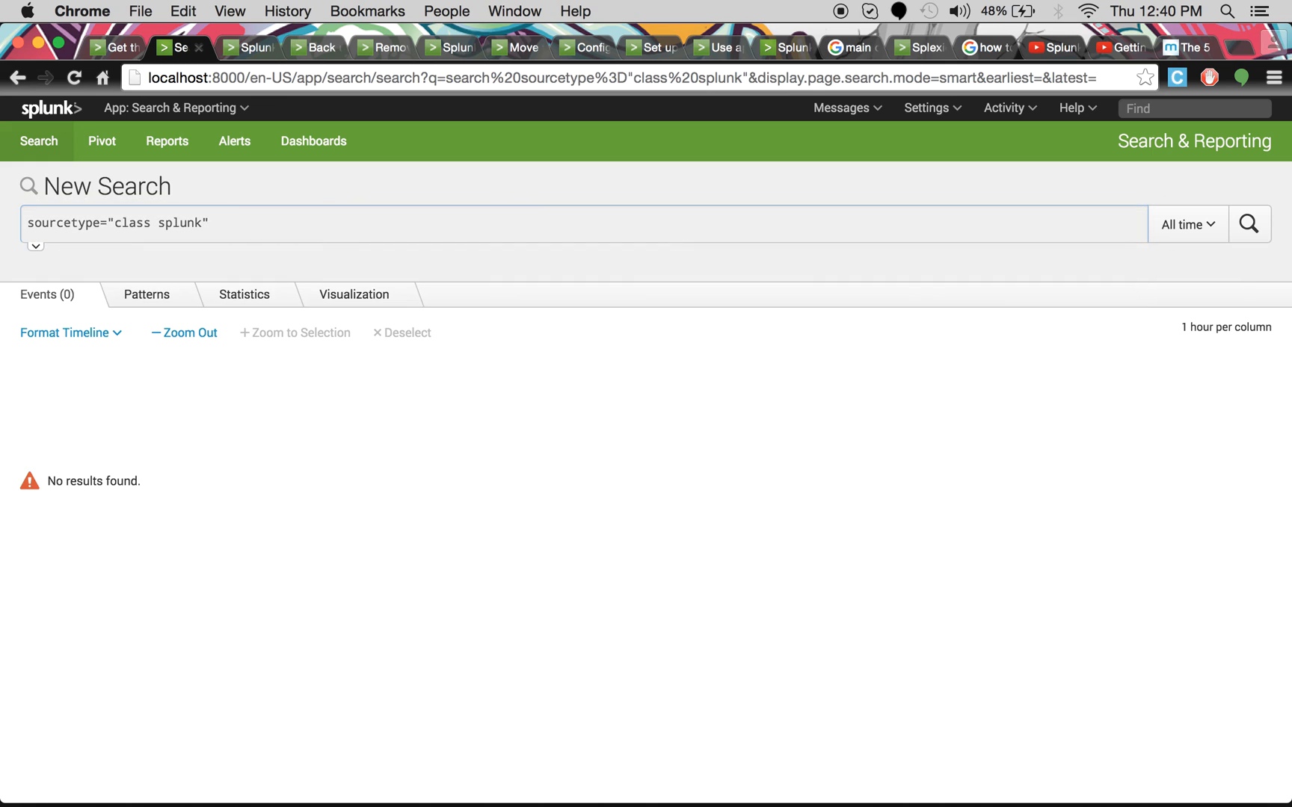
click(1249, 224)
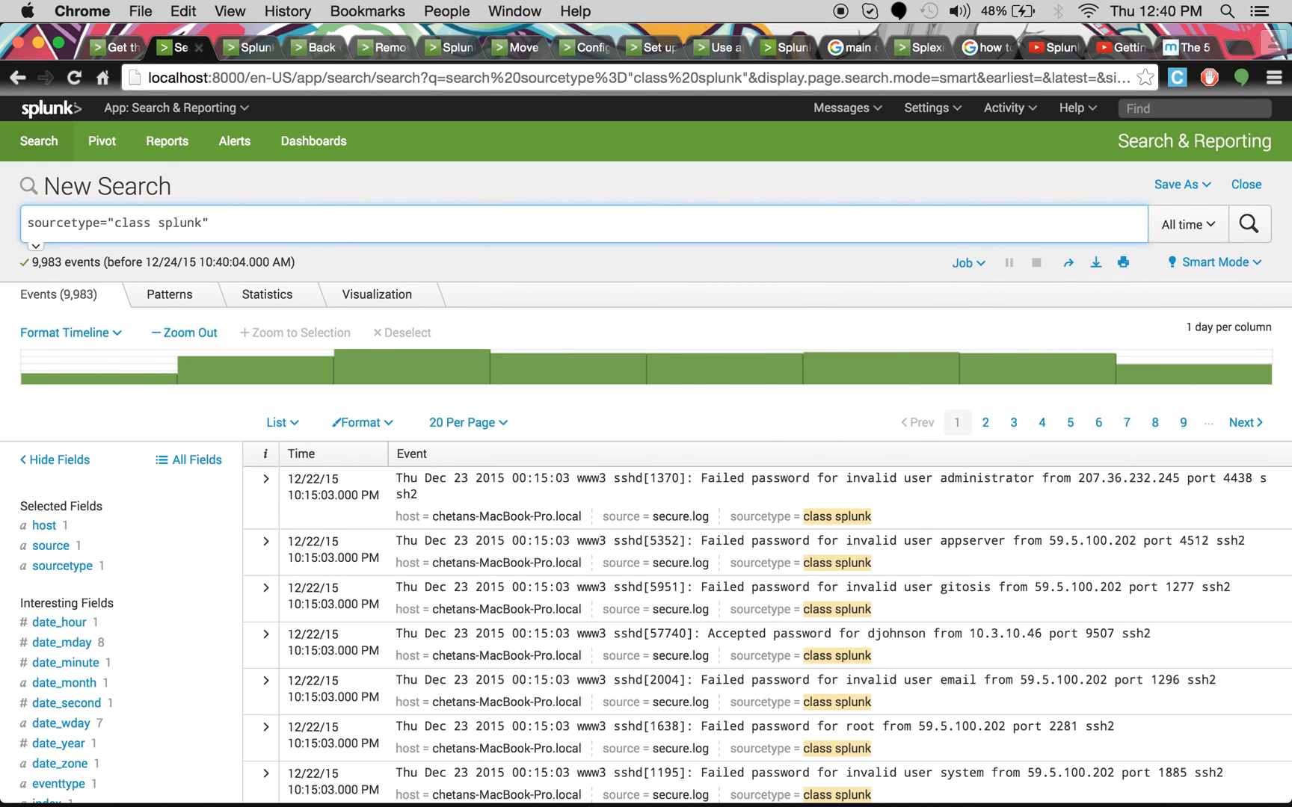
mouse_move(676, 237)
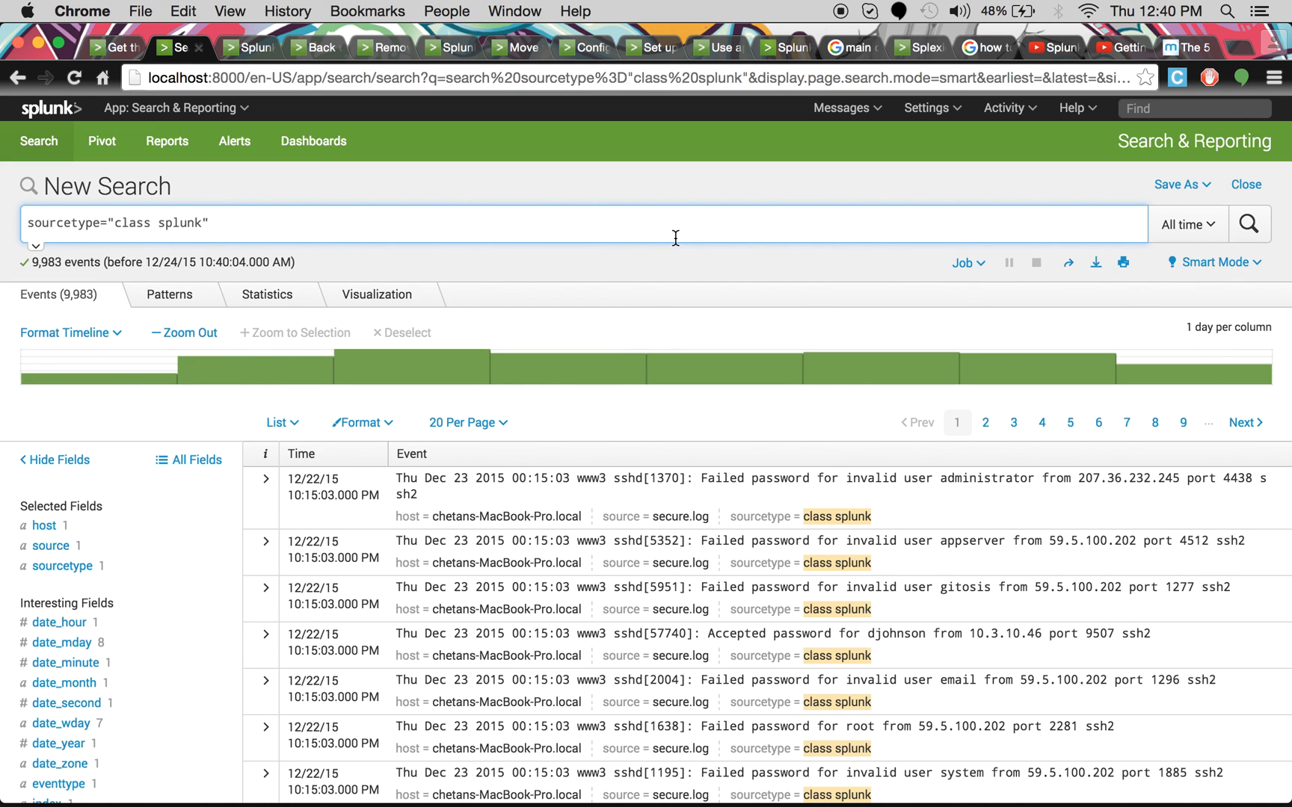
scroll(down, 3)
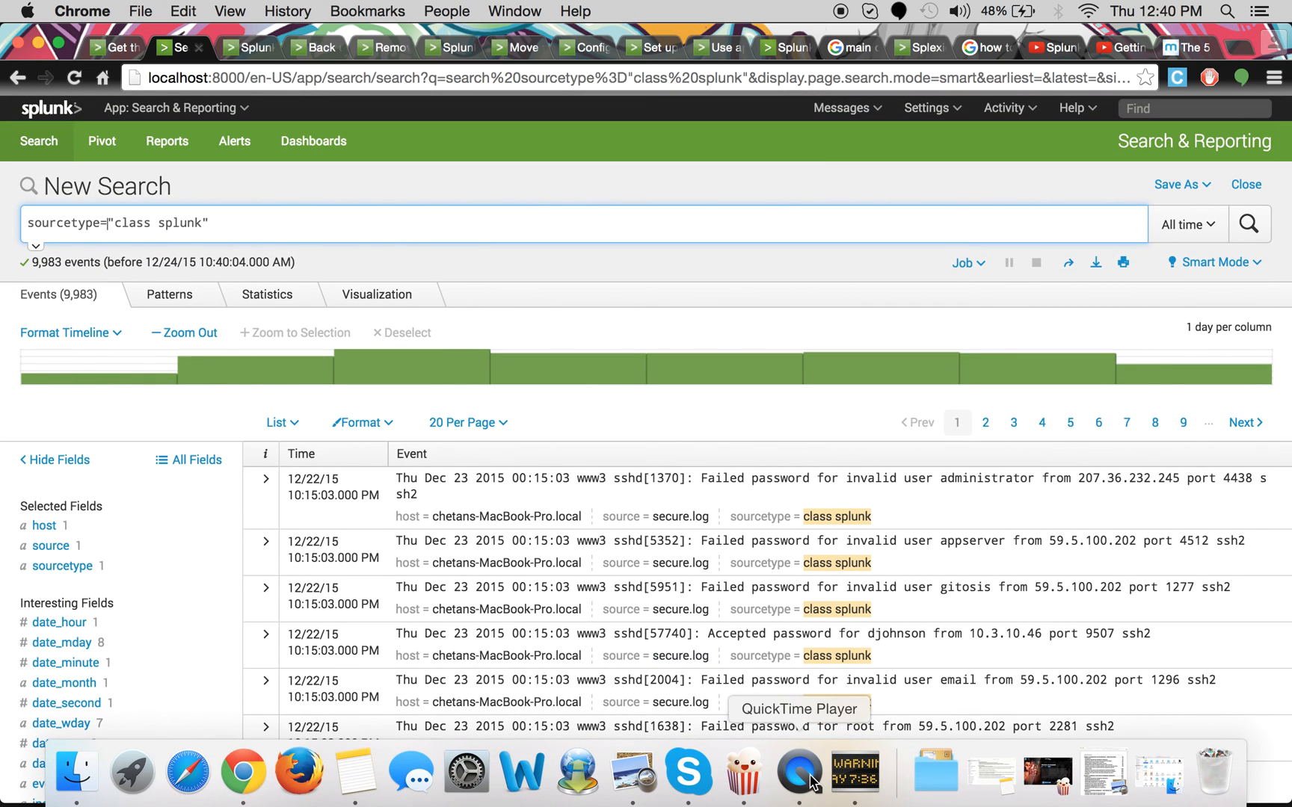
right_click(798, 772)
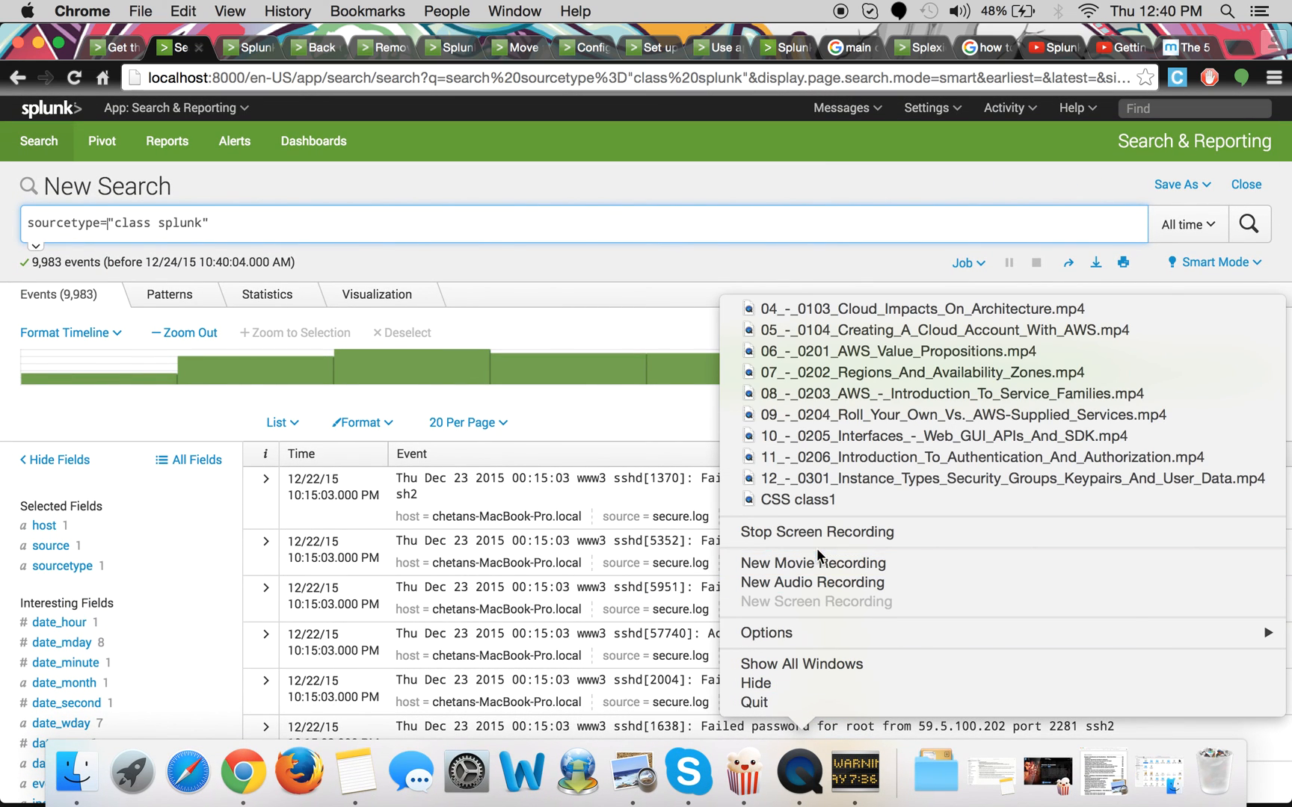
mouse_move(816, 533)
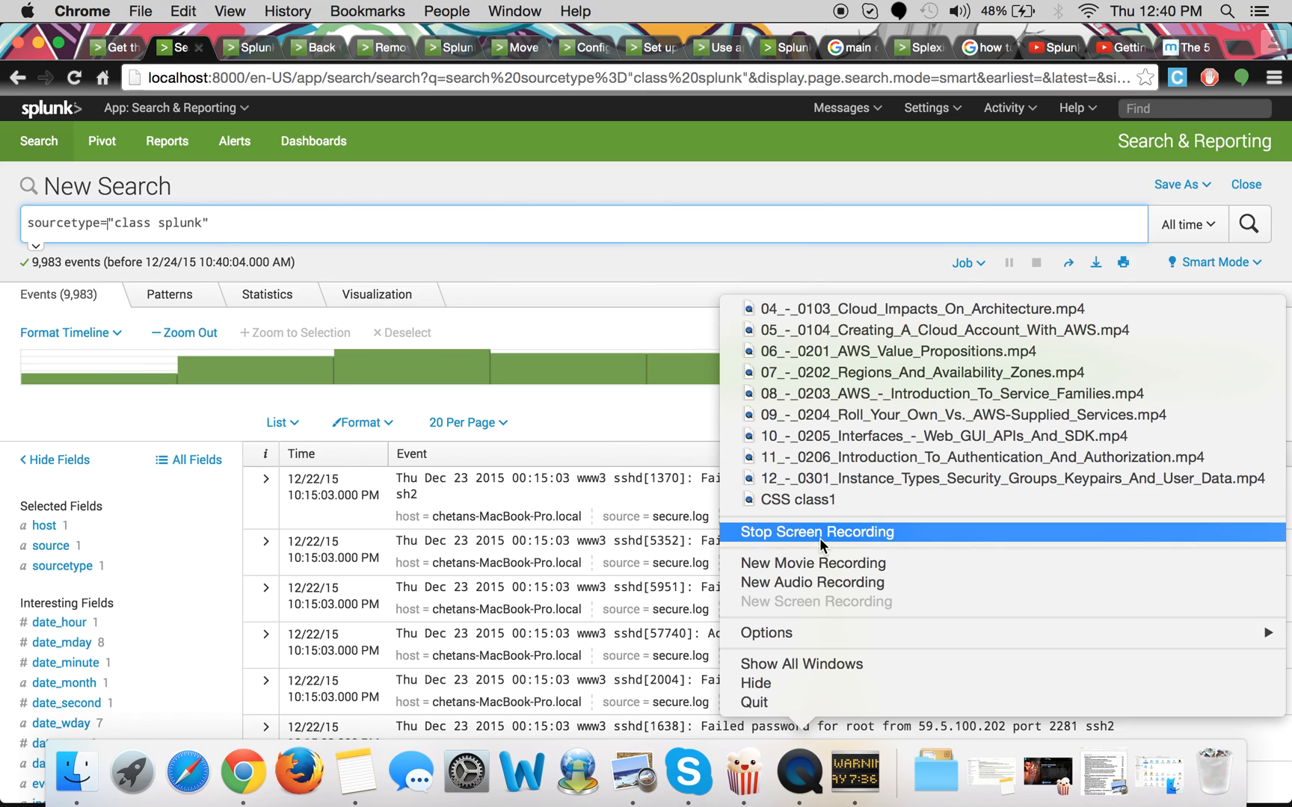